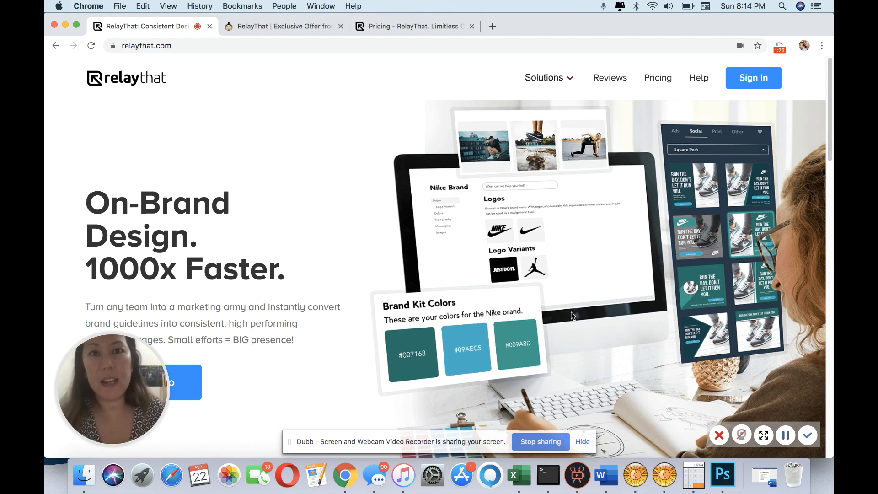
- Sign in to the RelayThat app and expand the brand workspace list
click(753, 78)
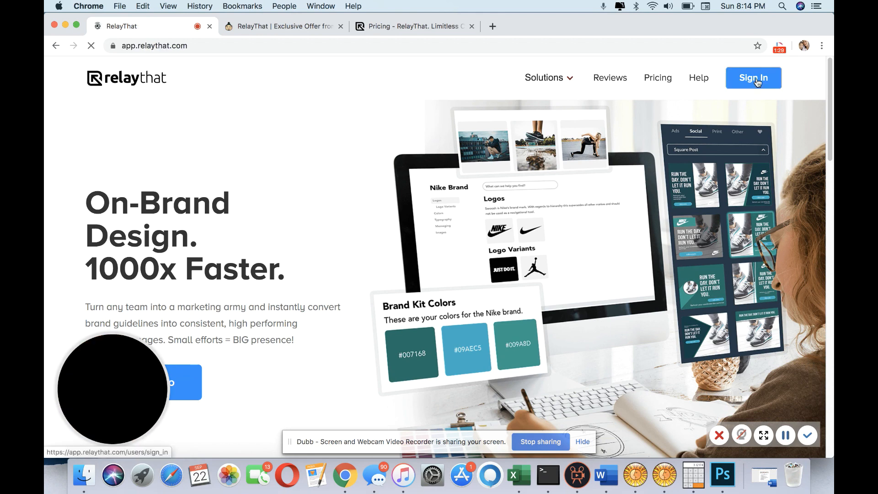
click(752, 77)
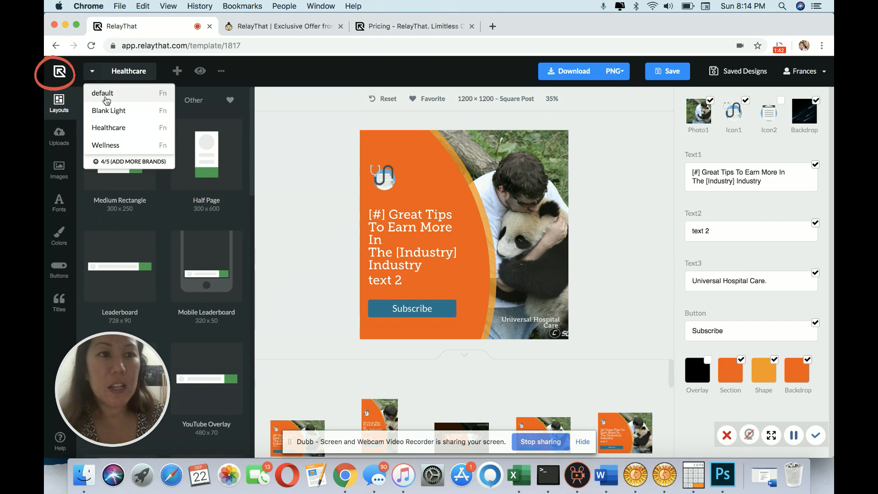
mouse_move(147, 96)
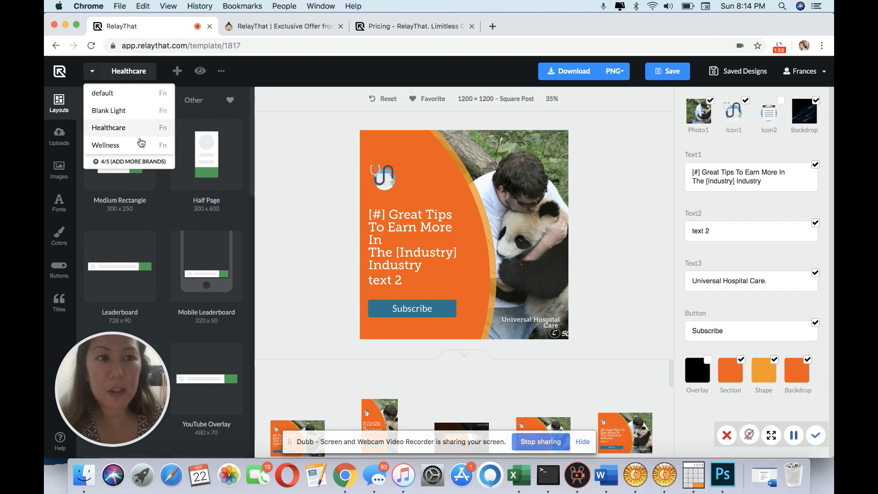
- Switch to the Wellness workspace, then look through the options, download-format and account menus
click(105, 145)
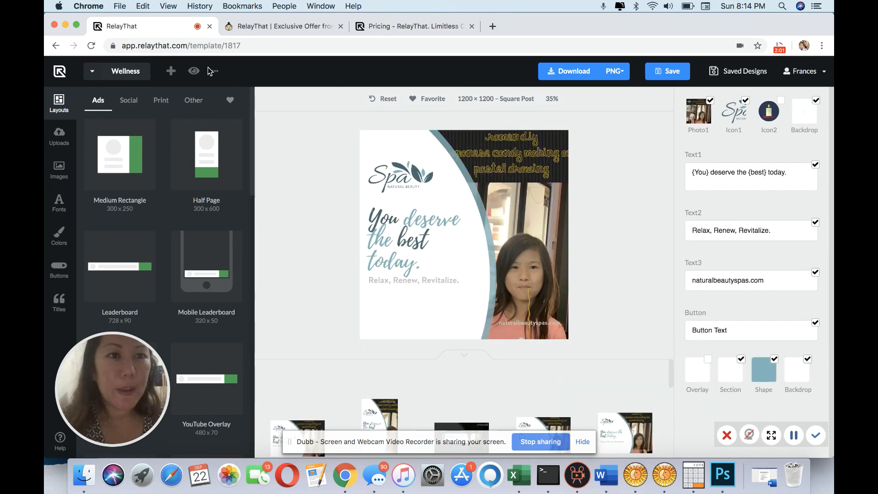
mouse_move(171, 71)
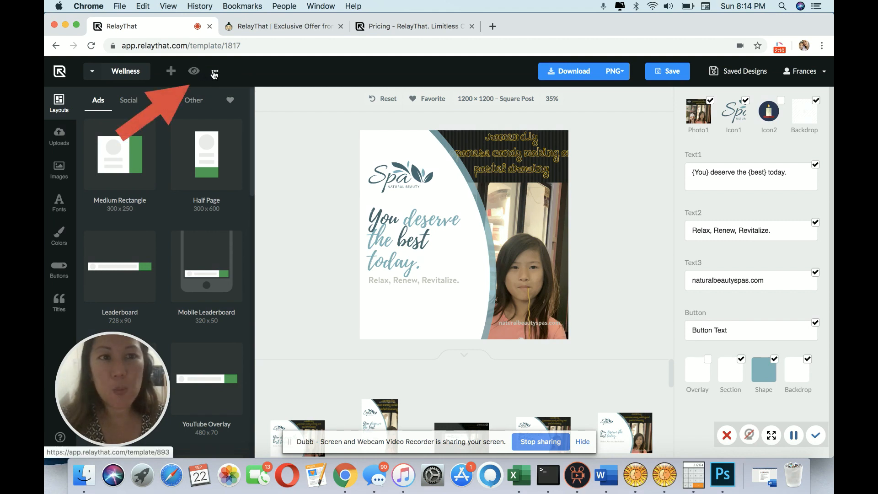
click(214, 71)
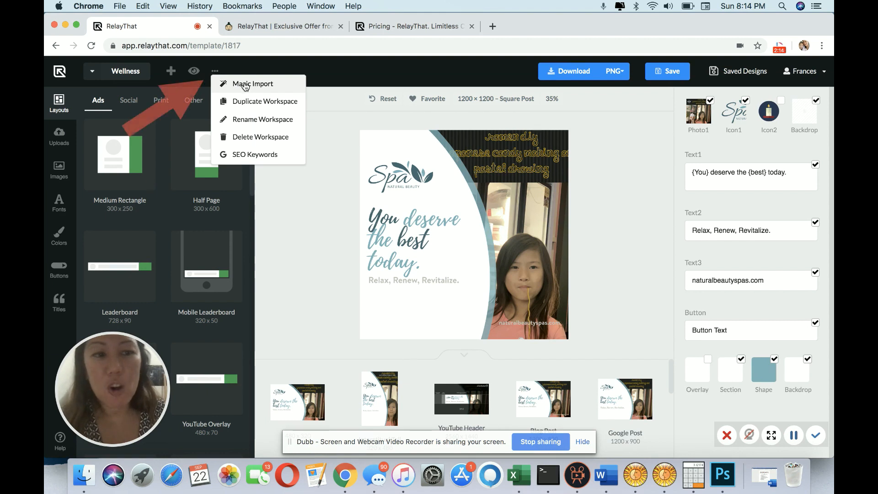
mouse_move(272, 105)
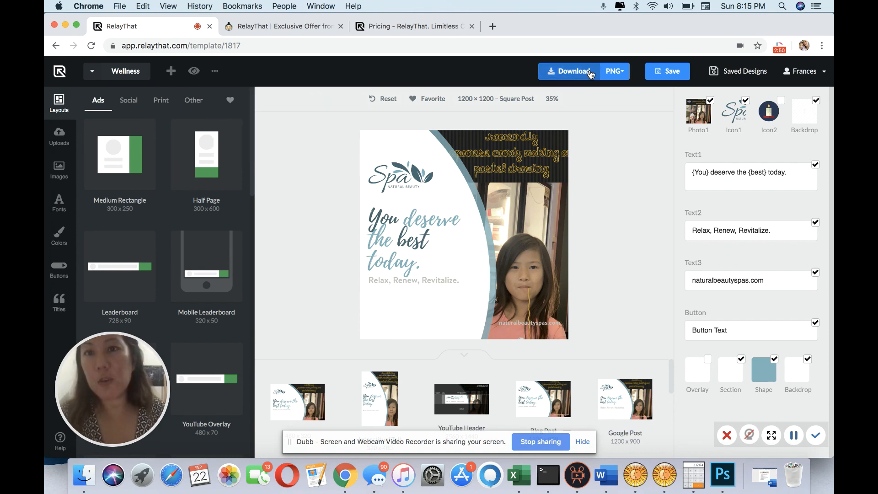
click(612, 71)
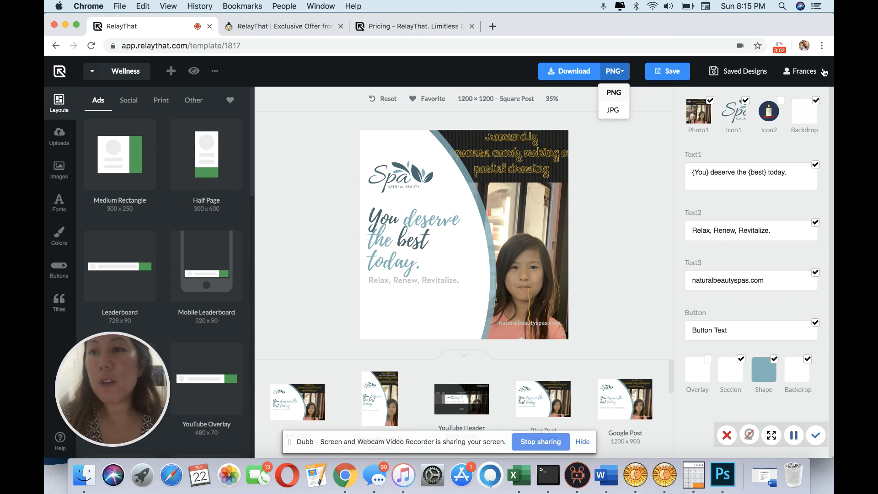
click(804, 72)
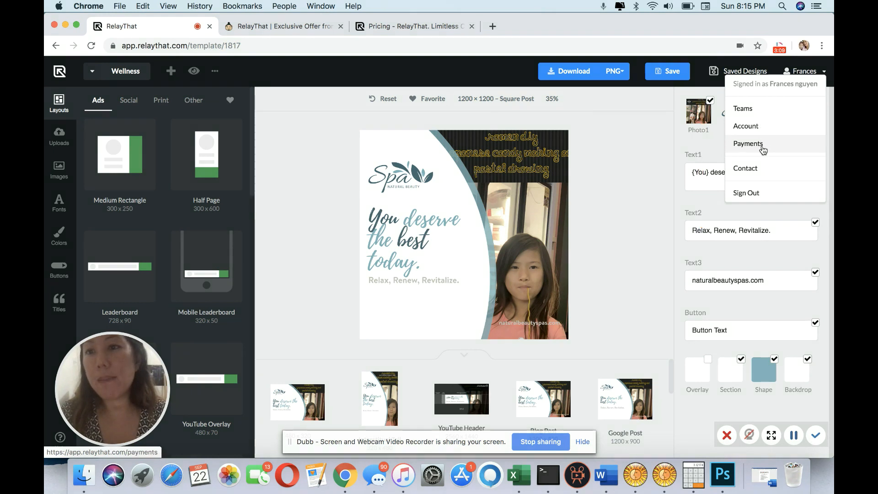
mouse_move(640, 256)
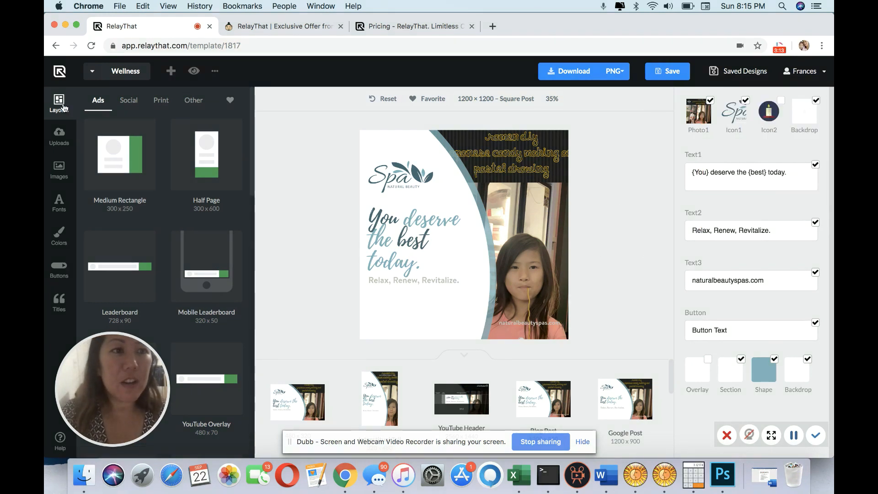
- Upload a new image from the Downloads folder into the workspace's Uploads
click(59, 134)
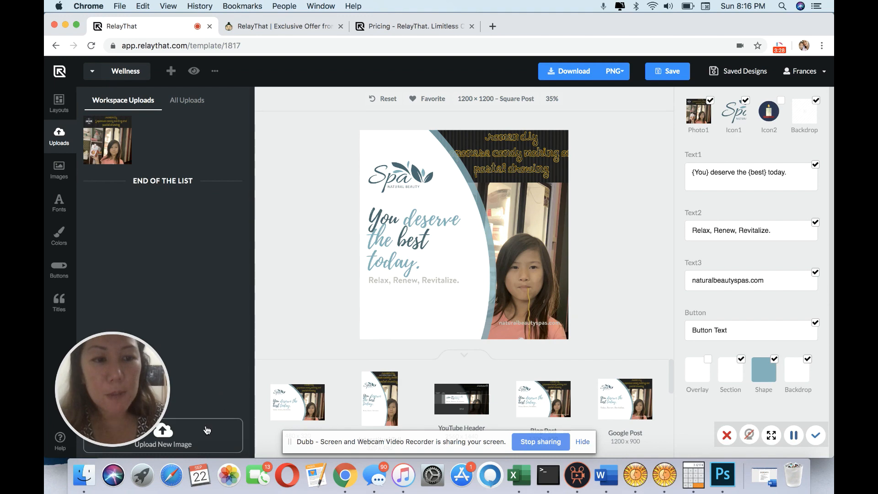
click(163, 434)
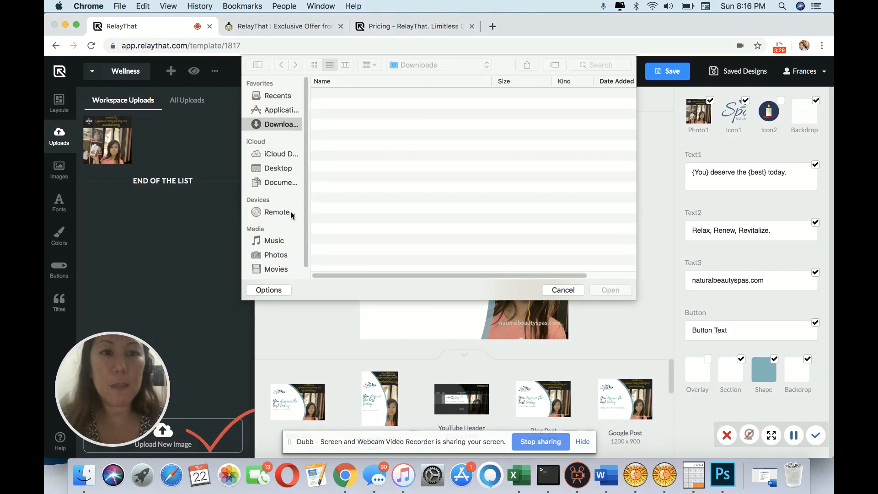
click(373, 95)
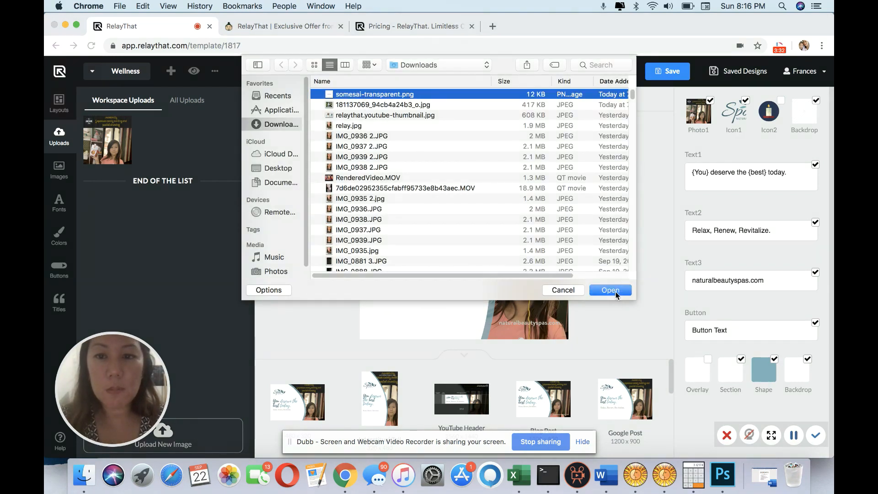
click(610, 290)
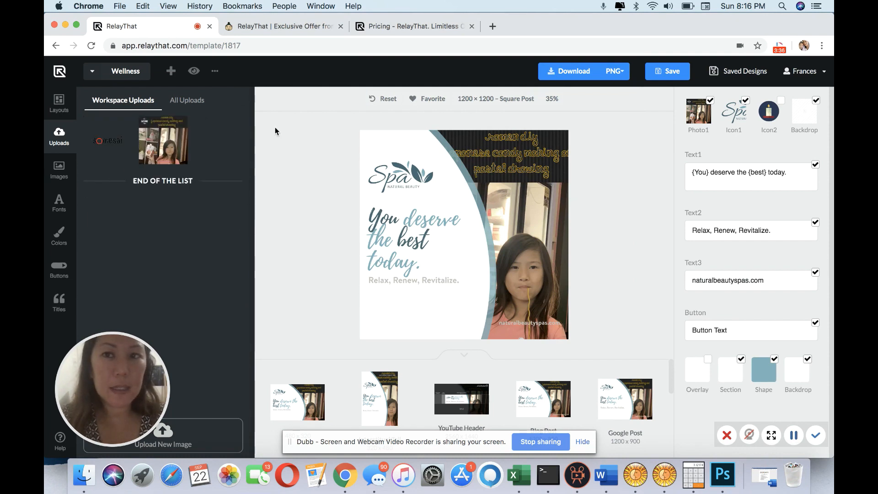
- Show uploads from all workspaces, then bring up the stock photo library
click(666, 72)
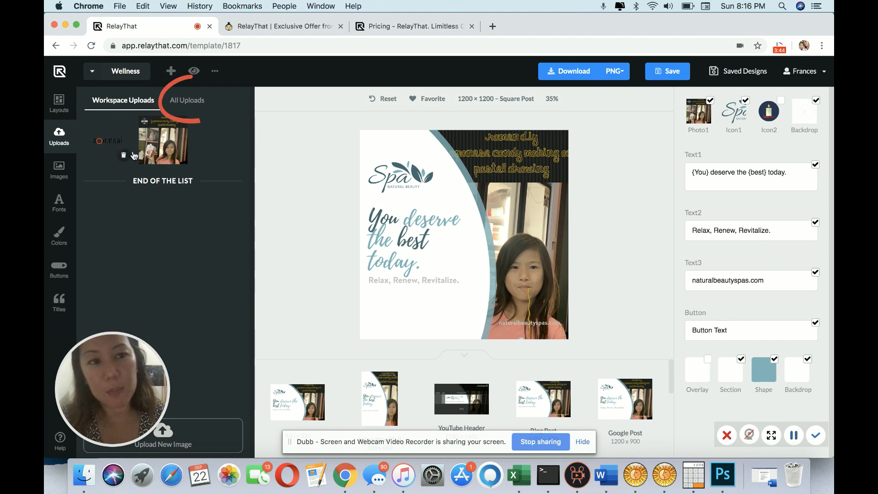
click(186, 101)
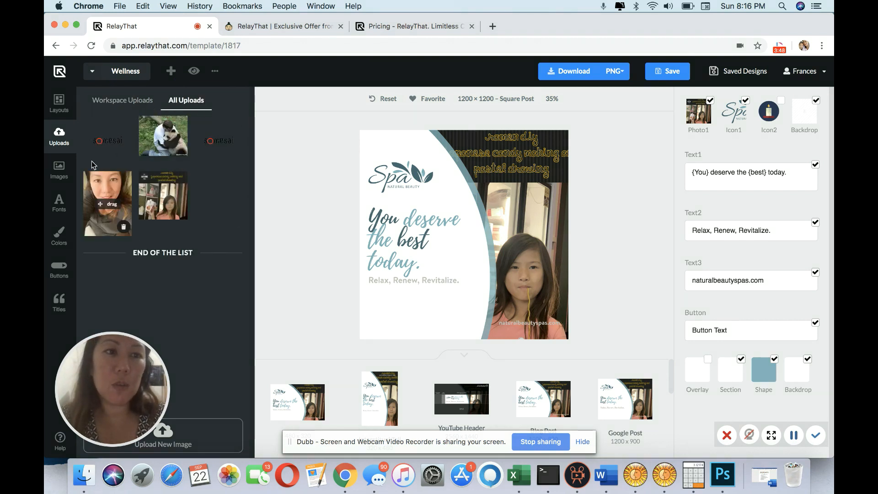
click(59, 168)
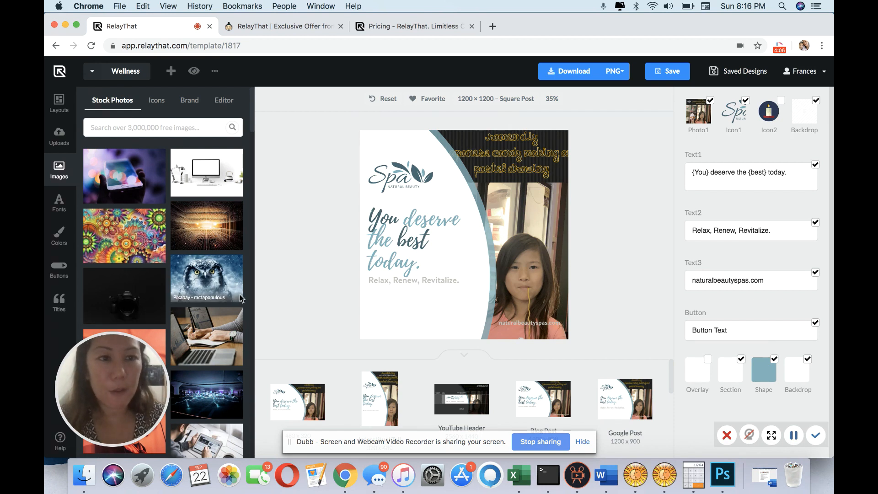
- Bring up the font settings for the design's text
click(59, 202)
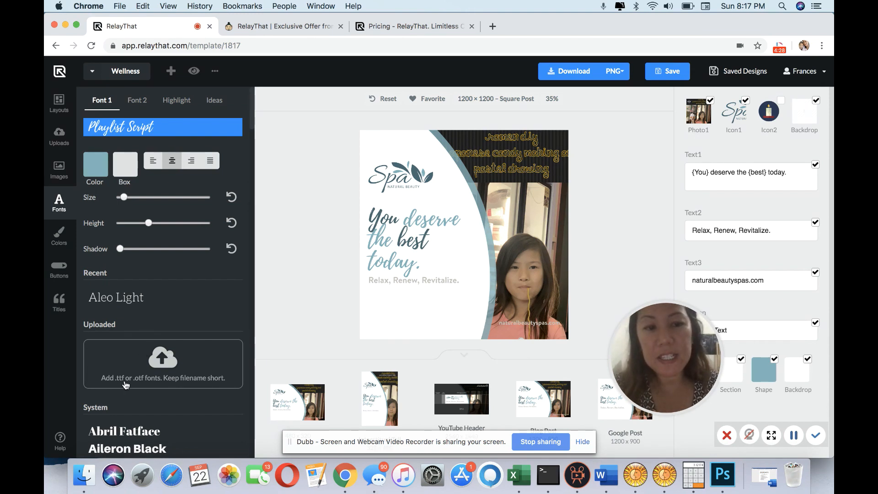
mouse_move(162, 365)
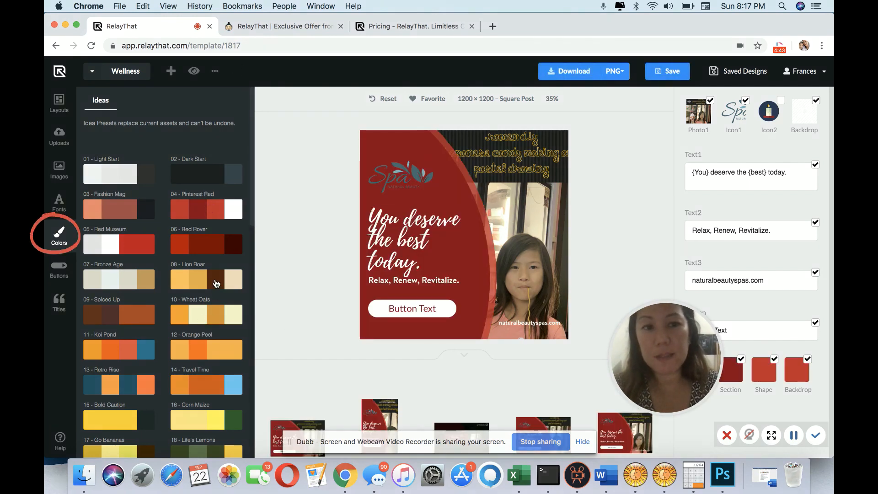
- Try an orange Ideas preset, adjust the overlay colour, then look for a light blue preset
click(118, 313)
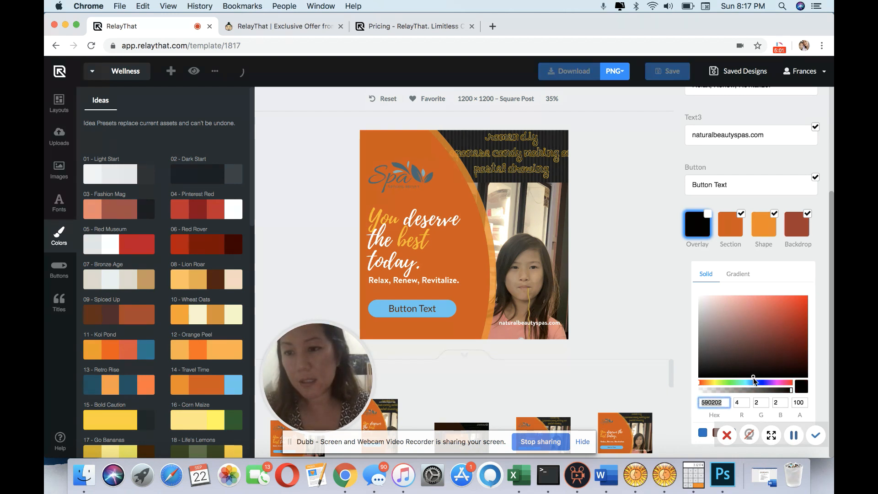
click(786, 358)
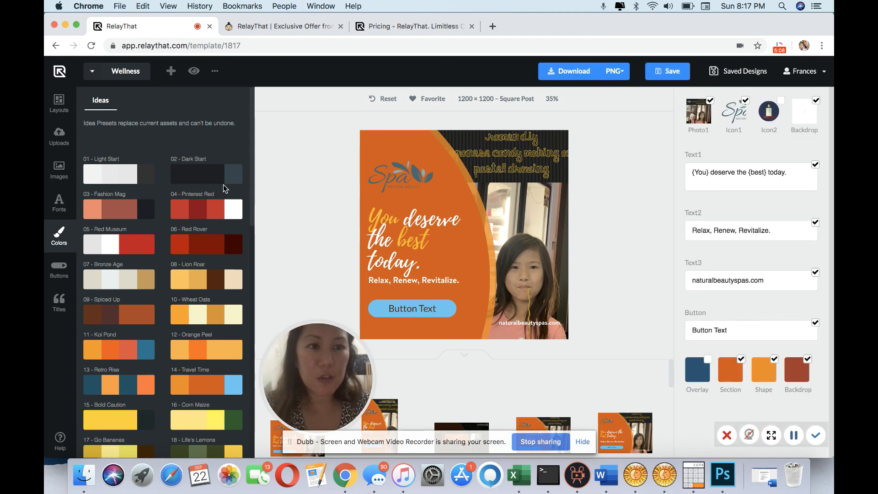
scroll(down, 3)
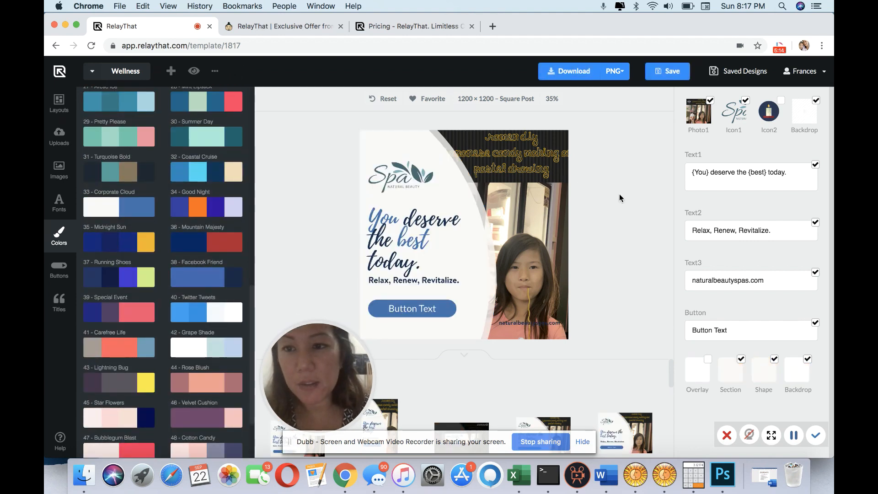
- Relabel the call-to-action button to 'Subscribe'
click(58, 266)
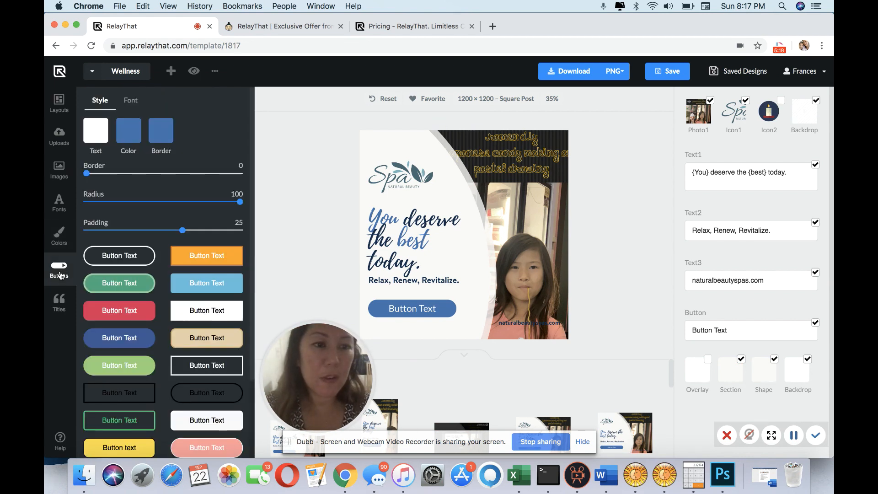
click(413, 308)
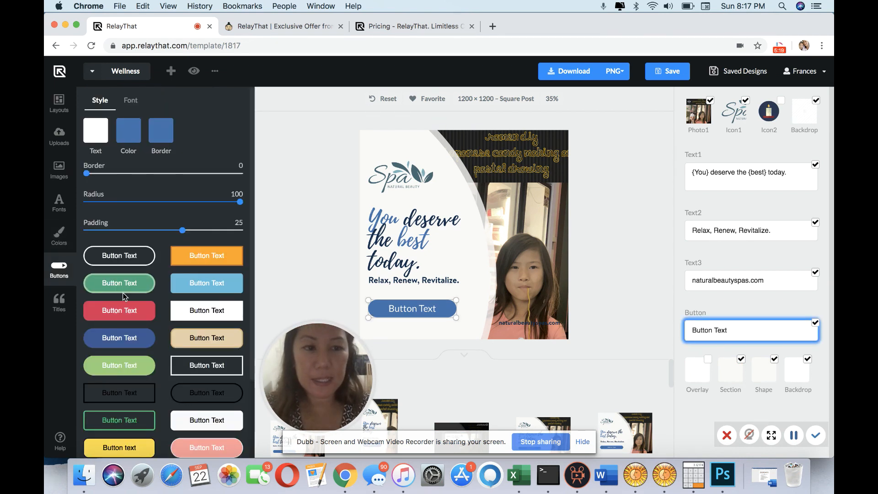
click(750, 330)
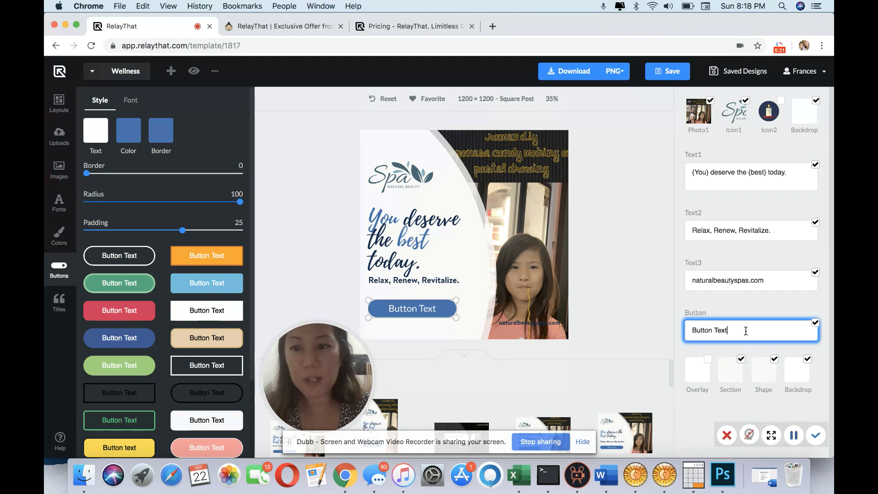
text(Sub)
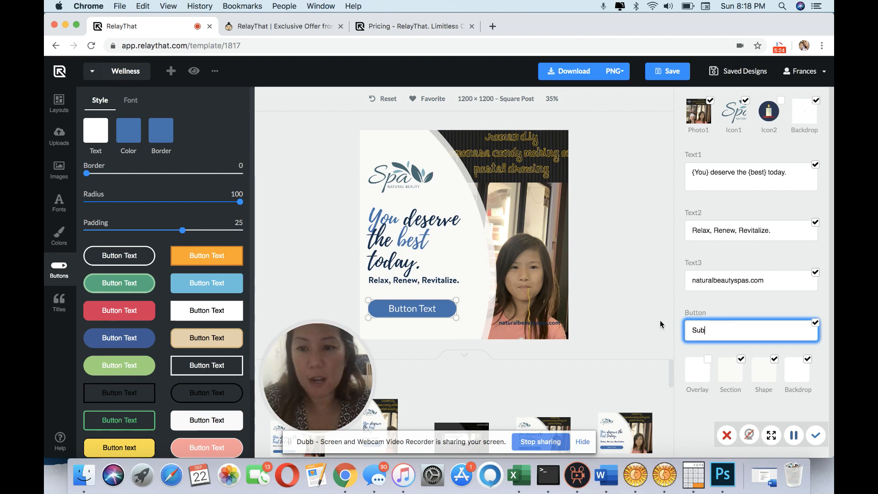
text(scribe)
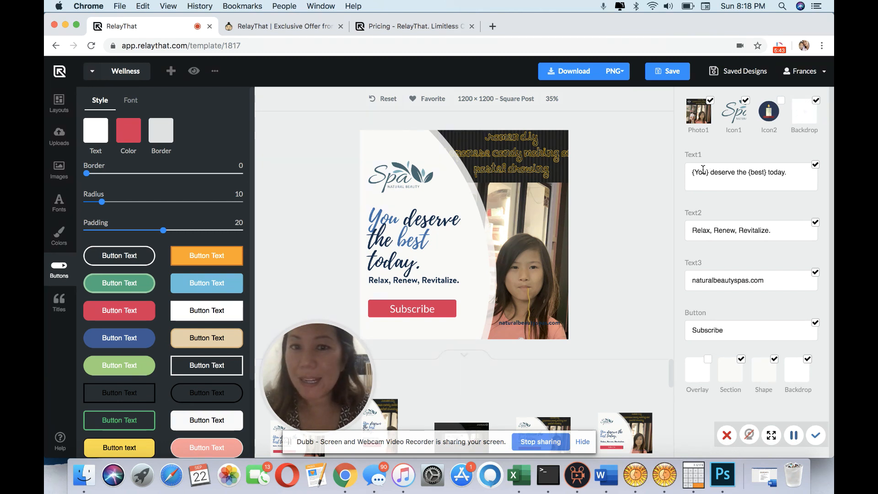
- Replace the website line with somesai.com and go to the Titles ideas
click(750, 172)
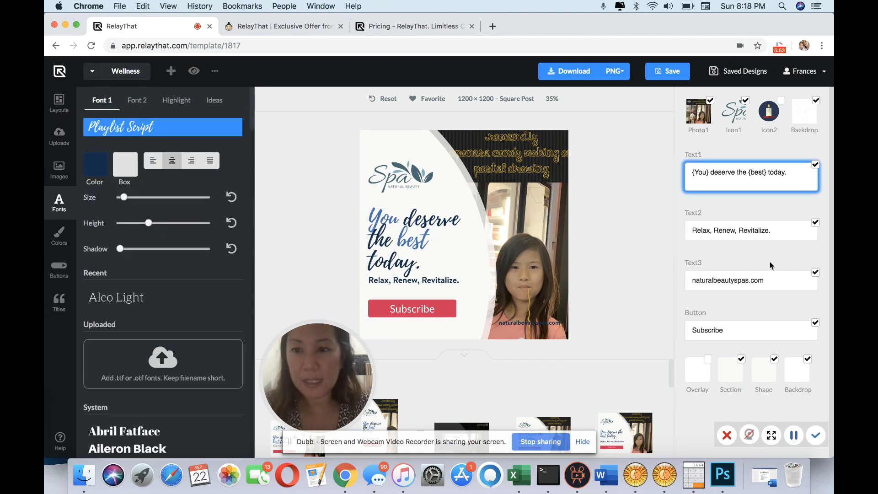
click(750, 280)
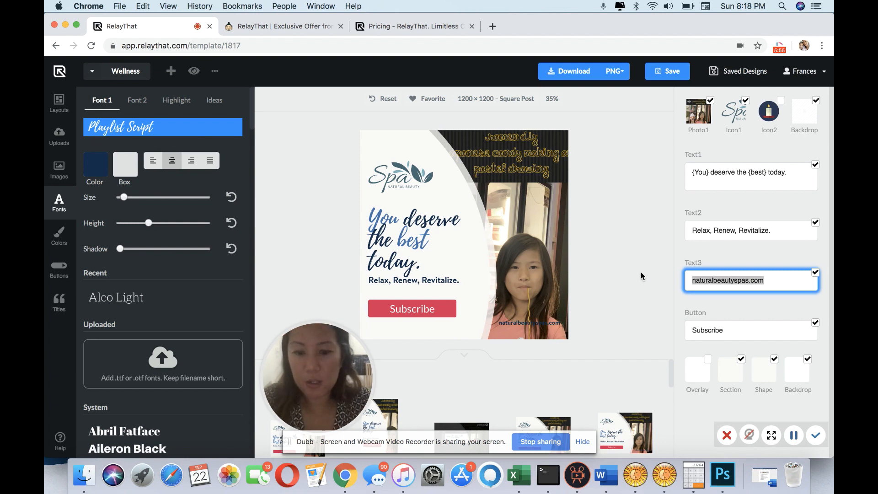
text(somesai.com)
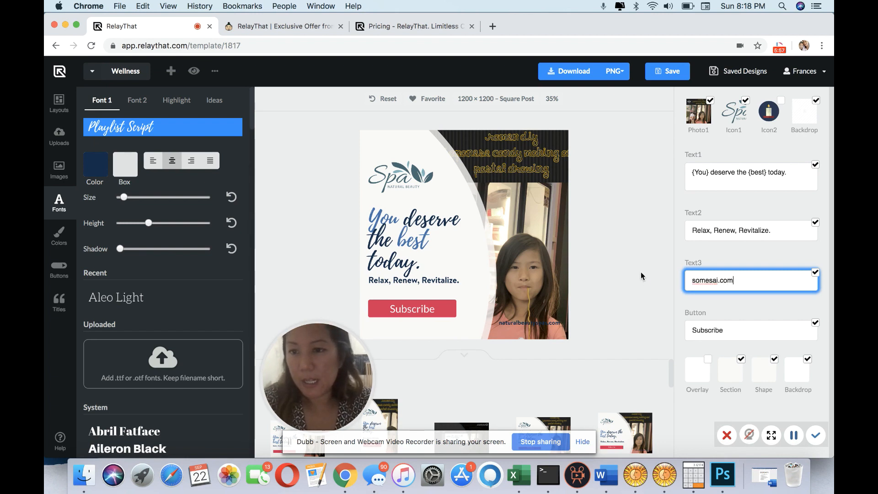
click(750, 330)
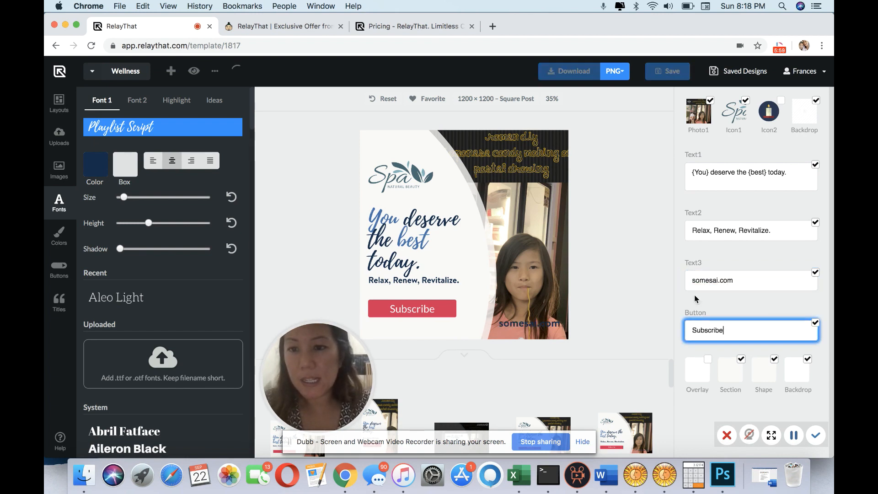
click(750, 280)
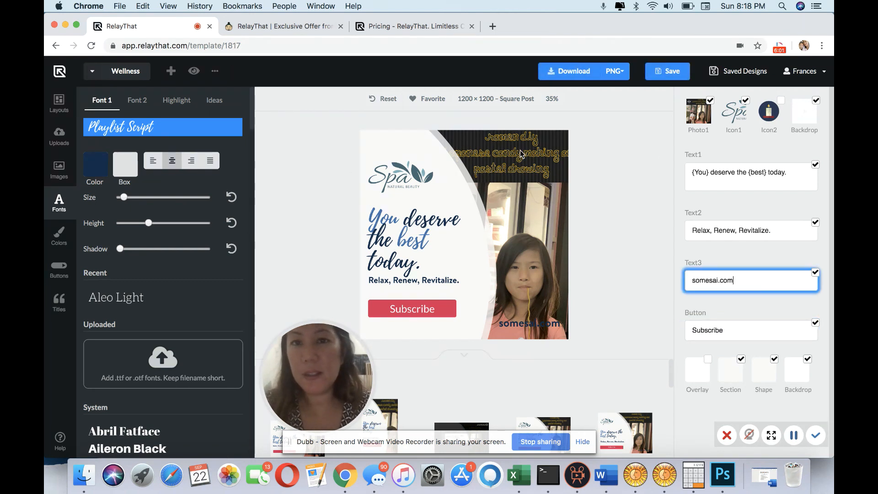
click(214, 100)
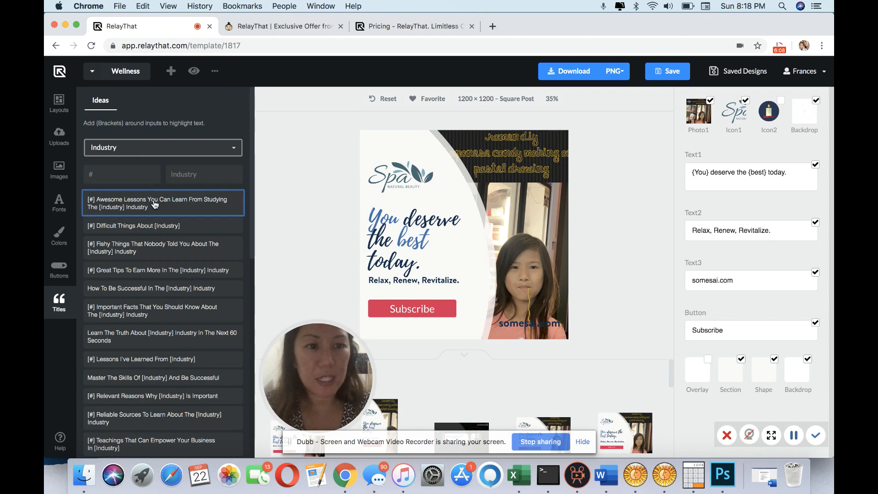
- Apply an Industry headline idea, then the Life Events 'Balloons are weird' idea, and go to Images
click(163, 248)
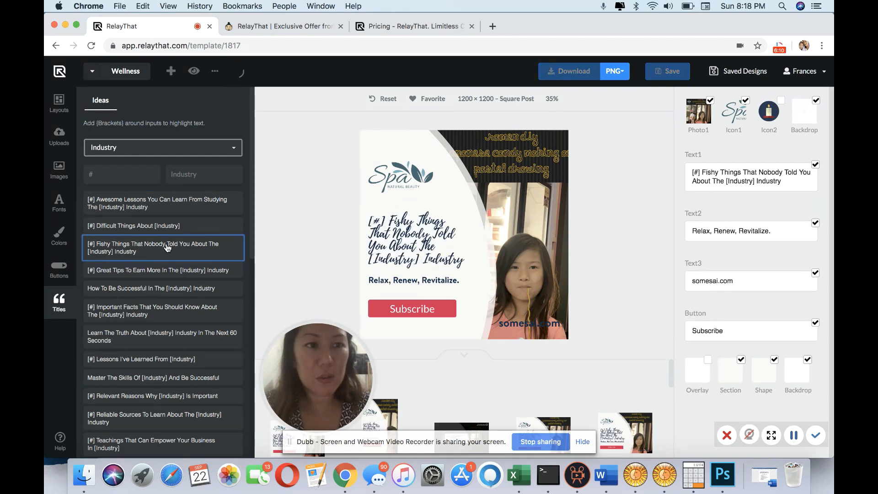
click(163, 148)
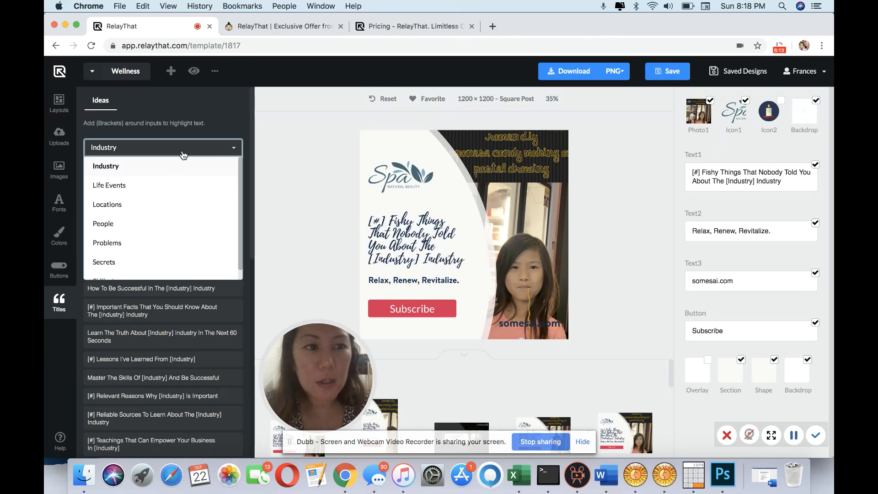
click(109, 185)
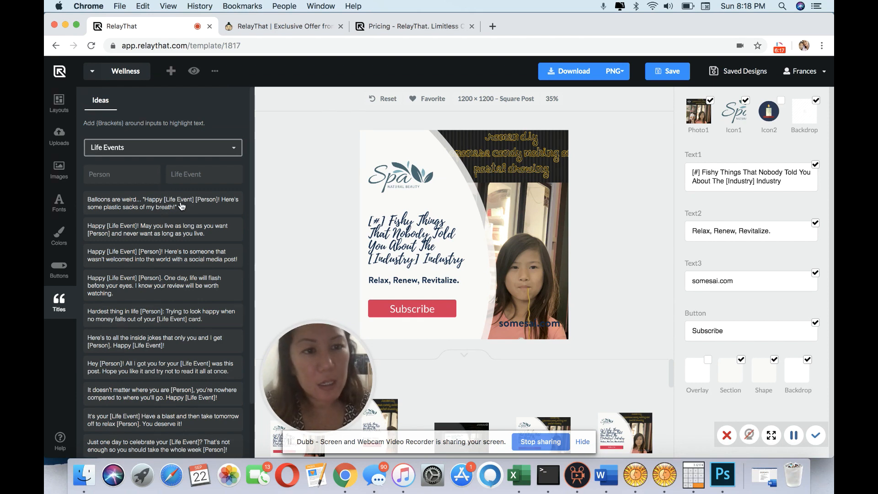
click(163, 147)
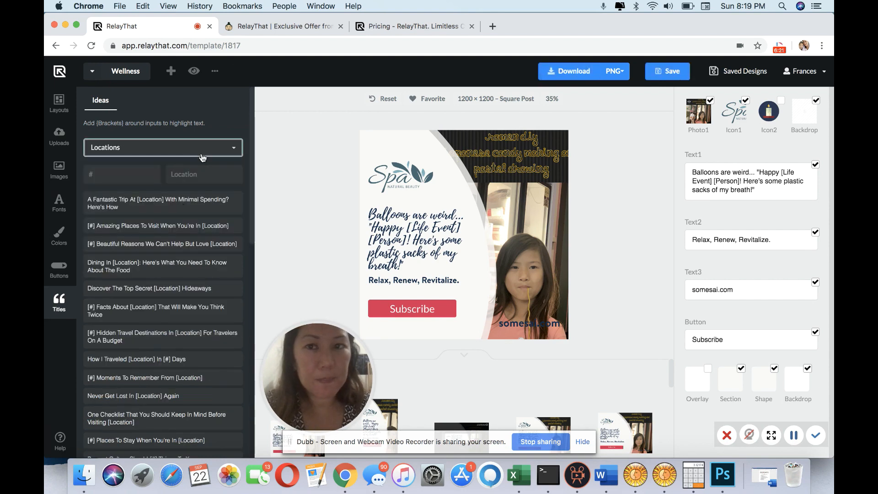
click(162, 148)
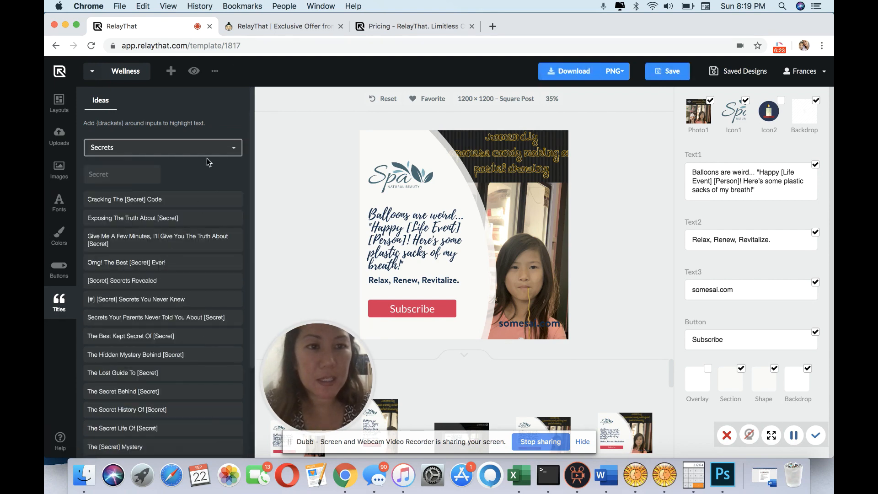
click(163, 147)
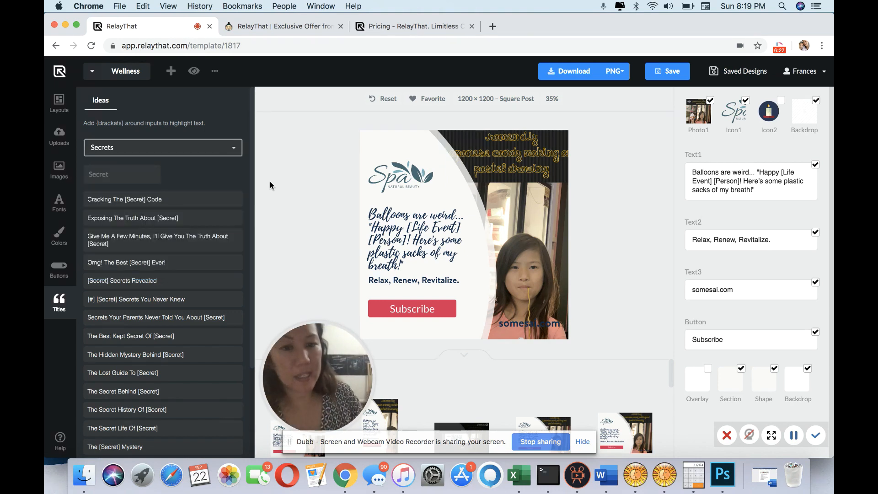
click(59, 171)
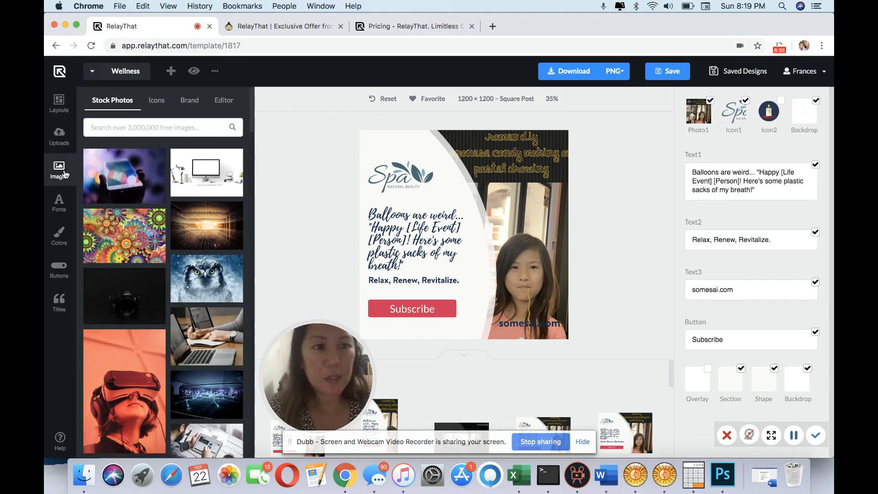
- Search stock photos for pandas, then look through the Icons, Brand and Editor collections
text(pandas)
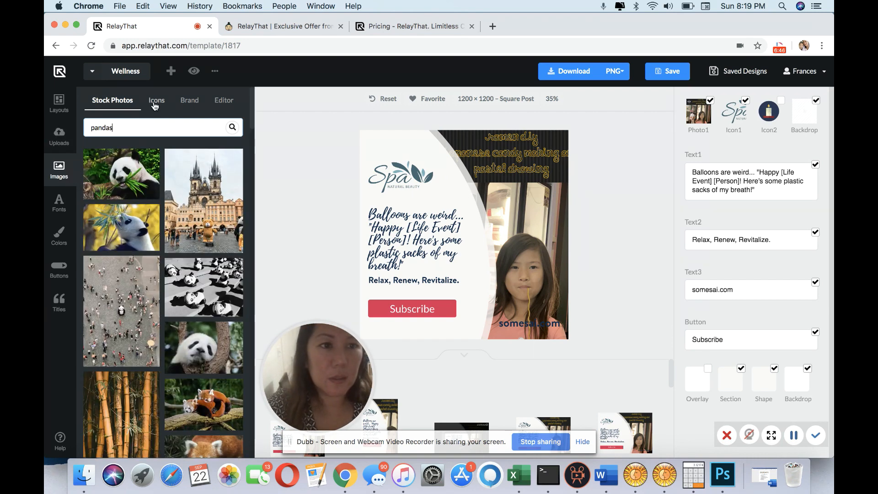
click(157, 100)
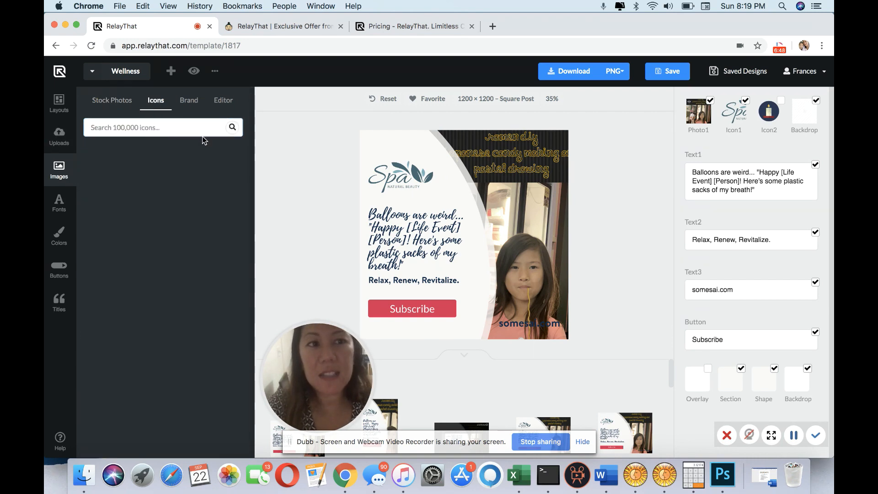
click(188, 101)
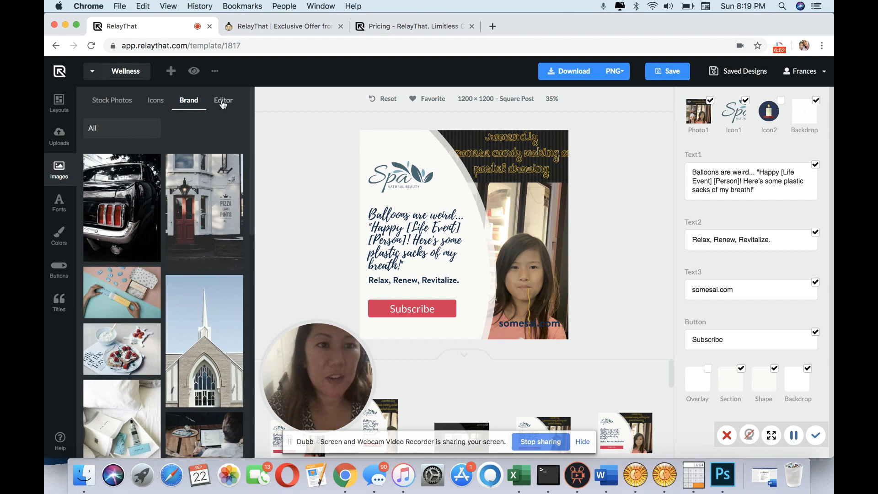
click(223, 101)
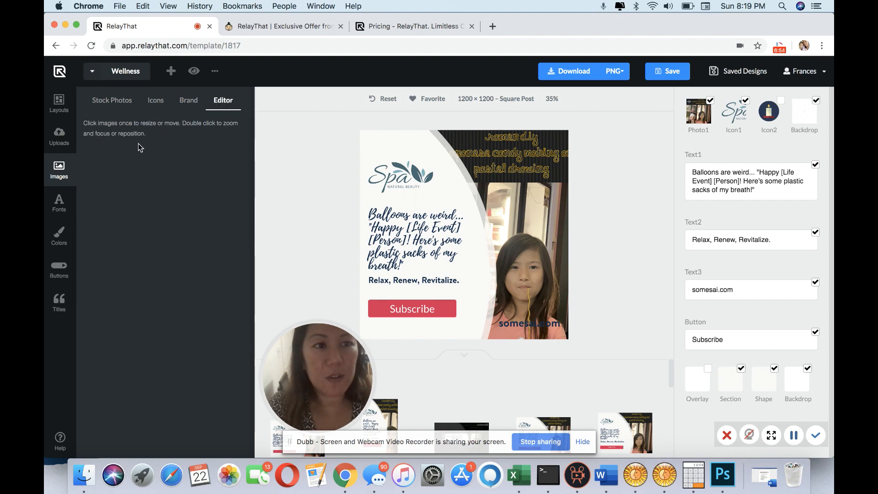
mouse_move(171, 138)
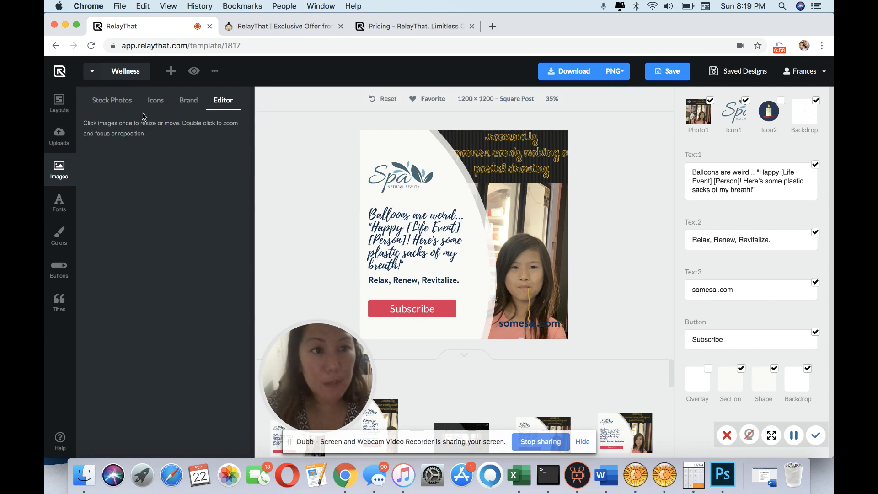
- Put the aerial crowd photo with a panda onto the design's image
click(112, 100)
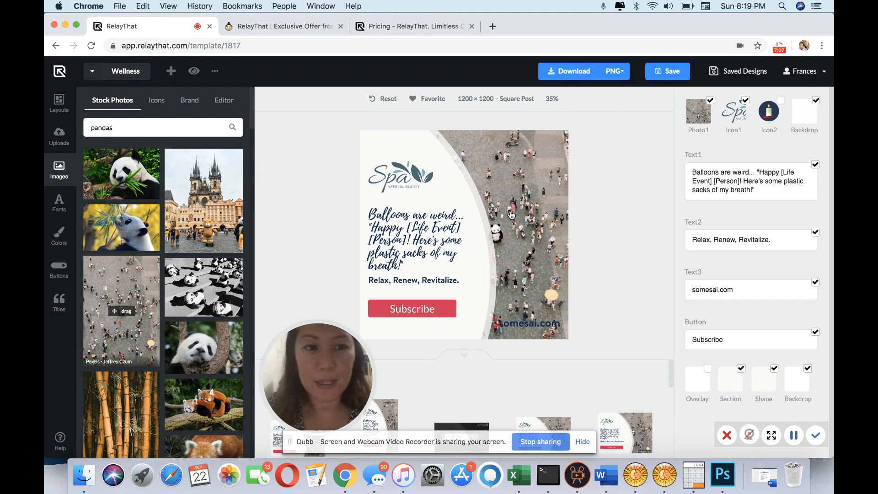
click(224, 100)
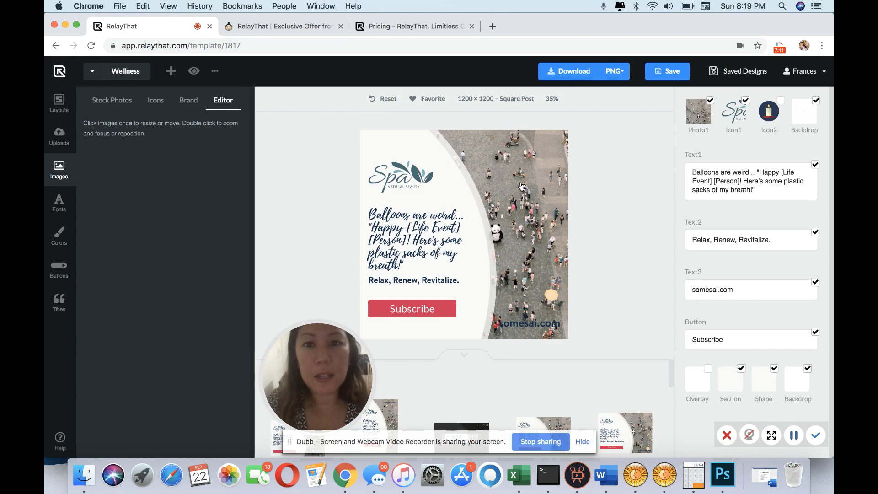
click(697, 112)
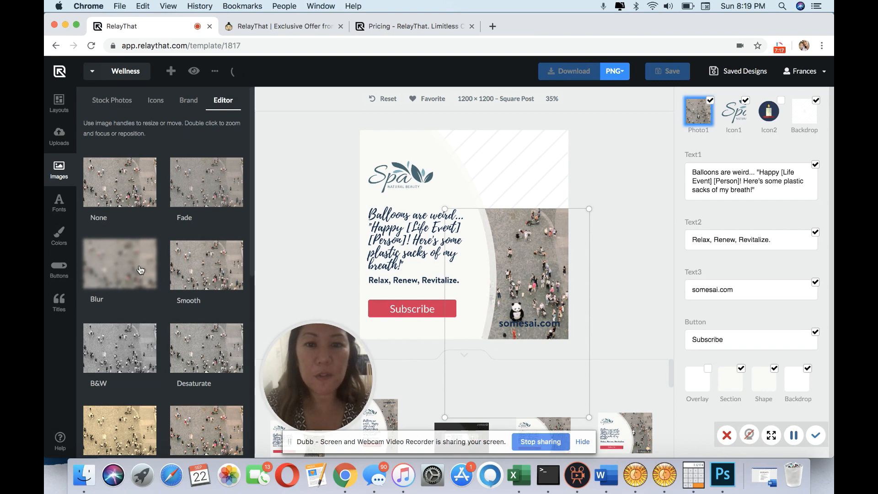
- Try the Desaturate and Sepia filters, revert to original colours and save the design
click(205, 348)
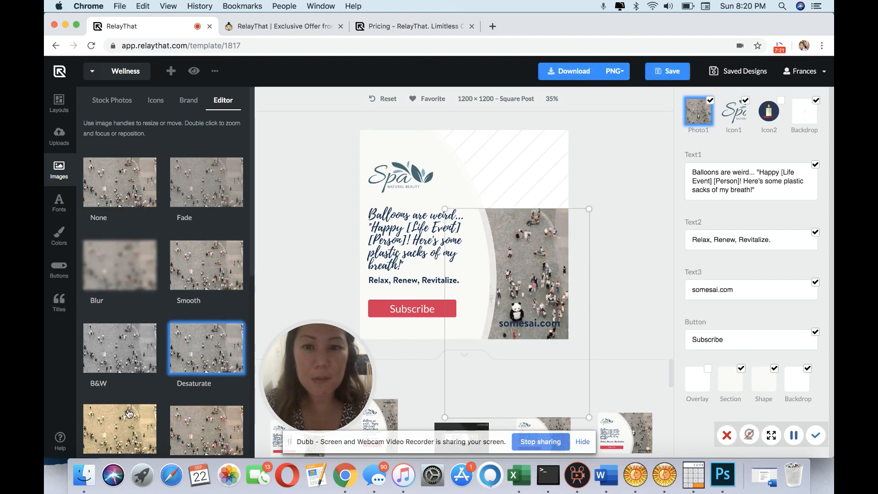
click(119, 193)
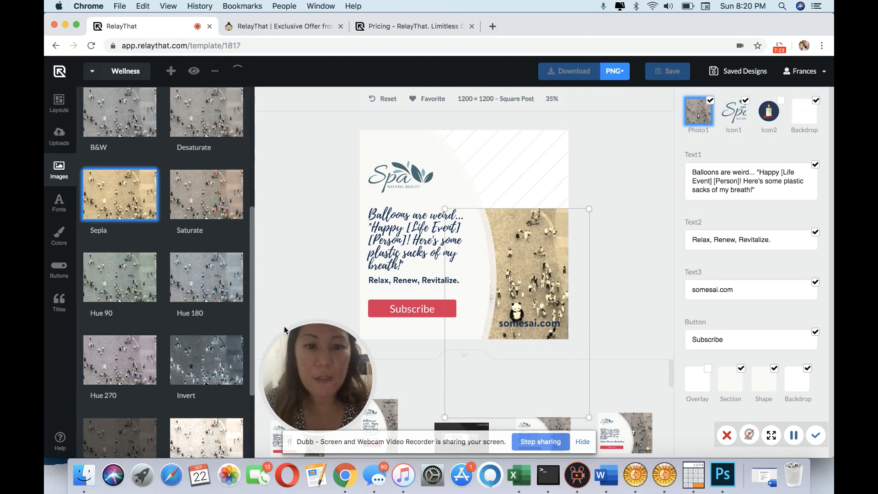
scroll(down, 3)
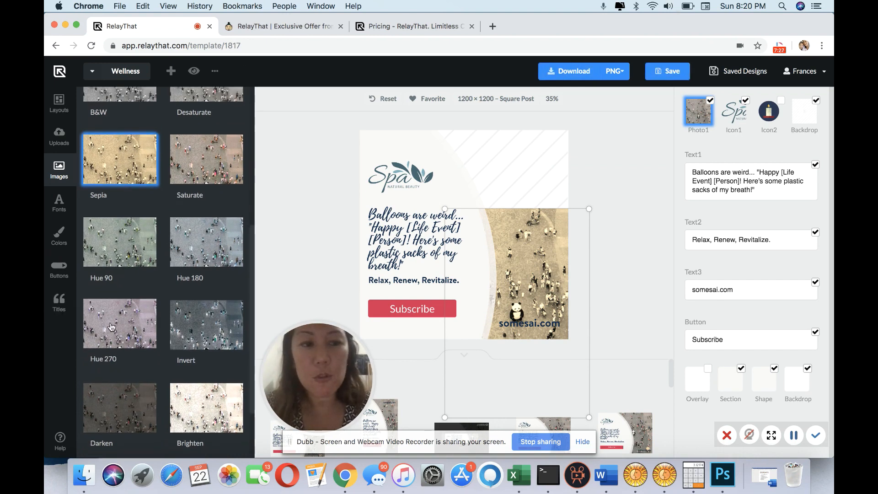
click(119, 324)
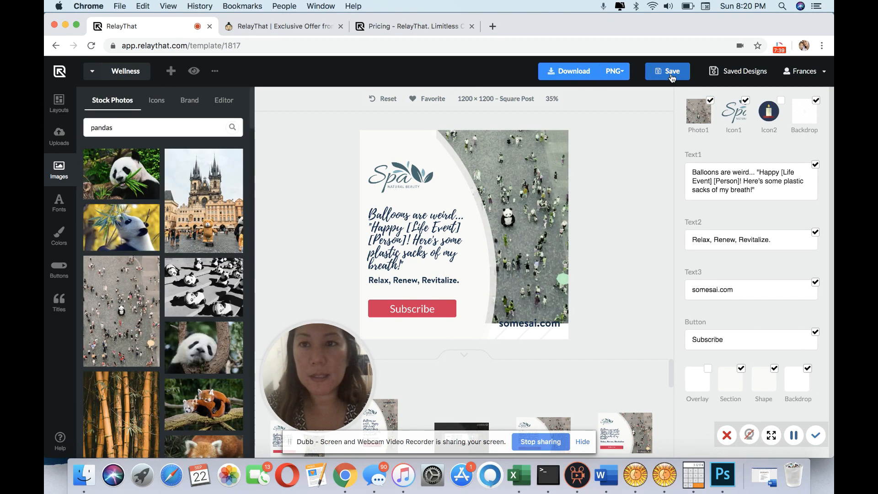
click(666, 72)
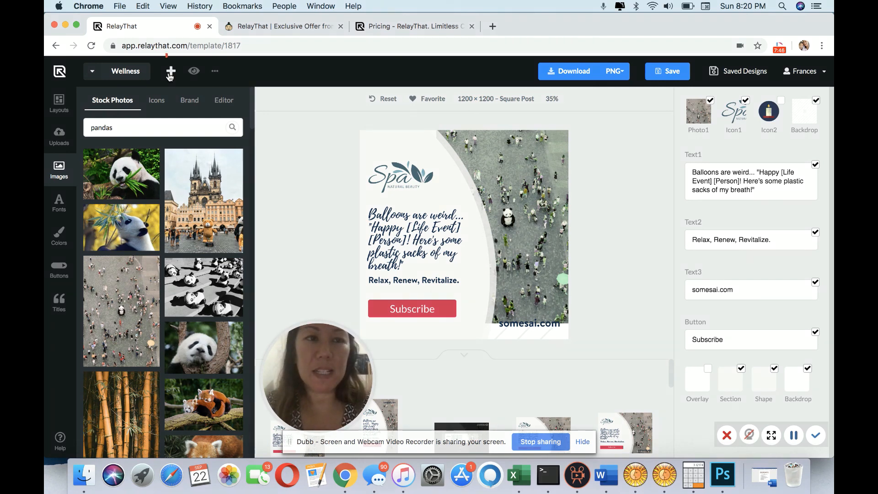
- Create a new workspace from the Blank Light preset
click(171, 71)
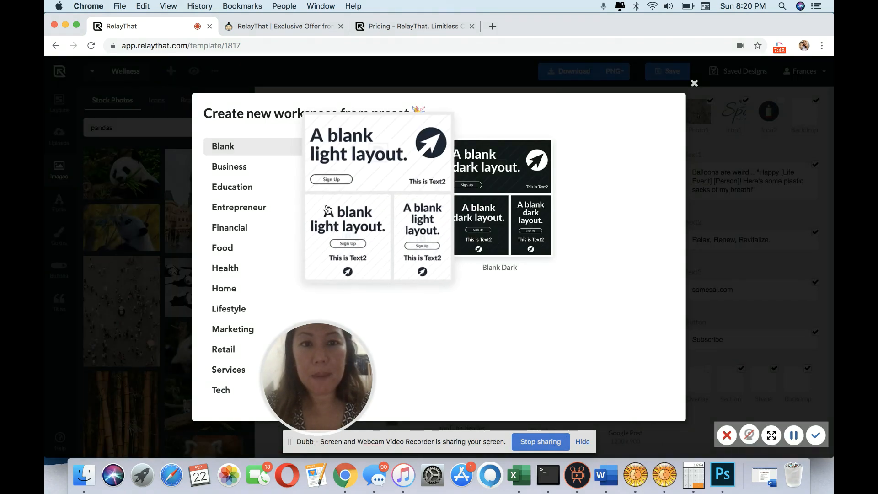
click(377, 154)
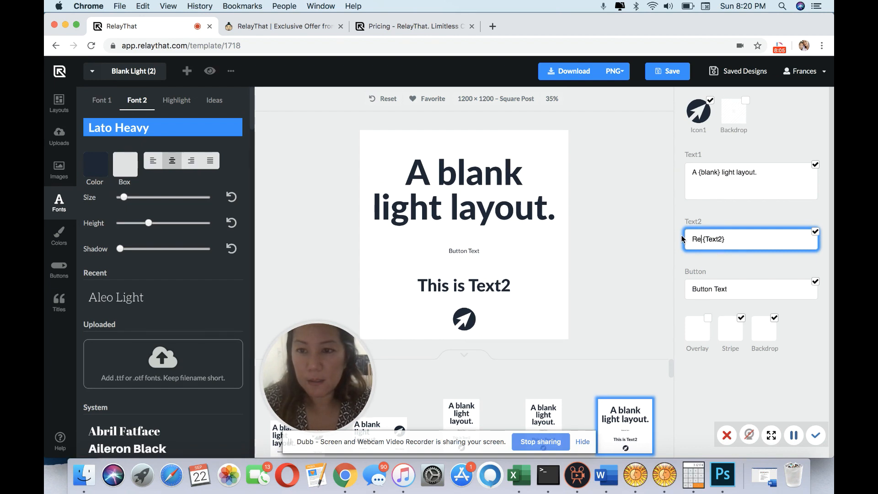
- Write 'RelayThat is awesome' and 'A consistent design is key.', then go to the stock photos
text(Relayt)
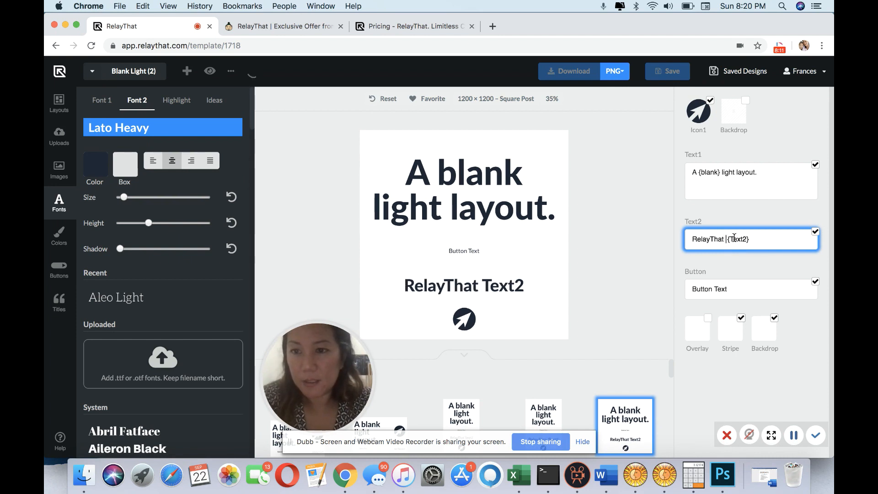
text(is)
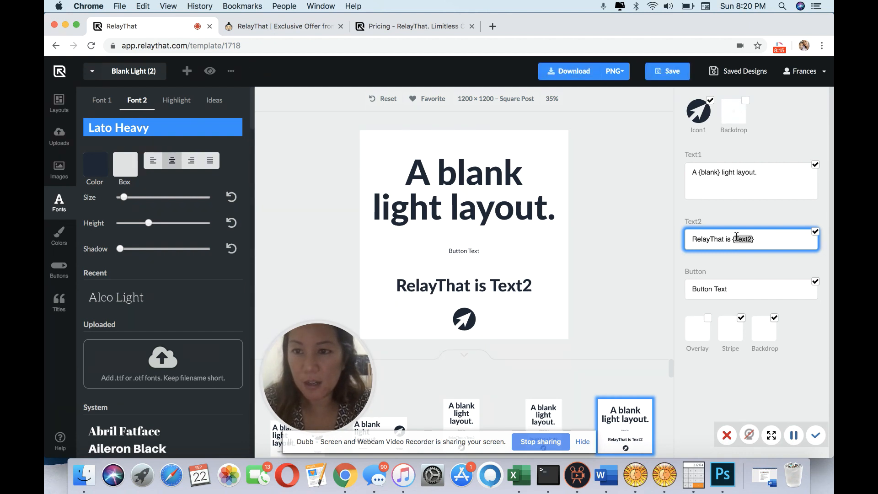
text(Awes)
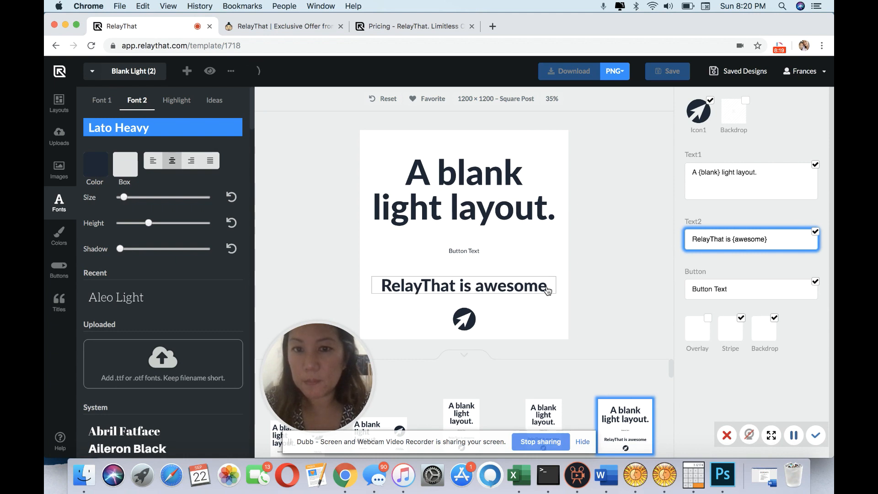
click(750, 180)
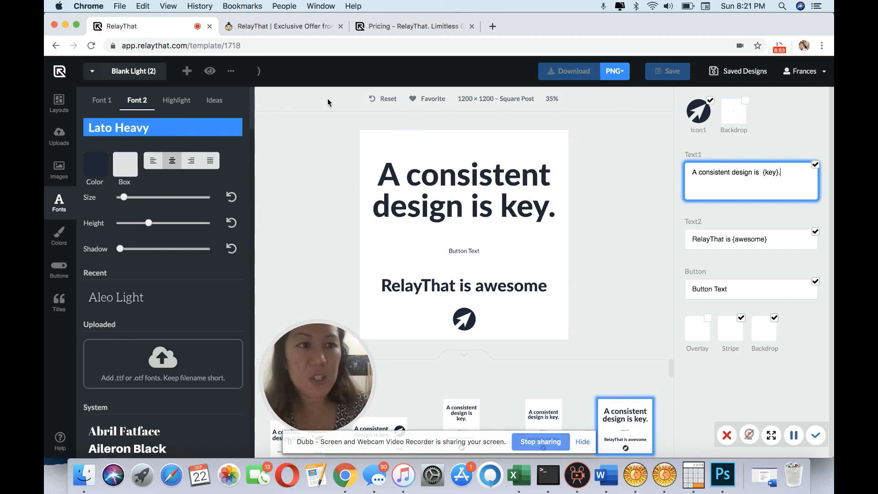
click(58, 170)
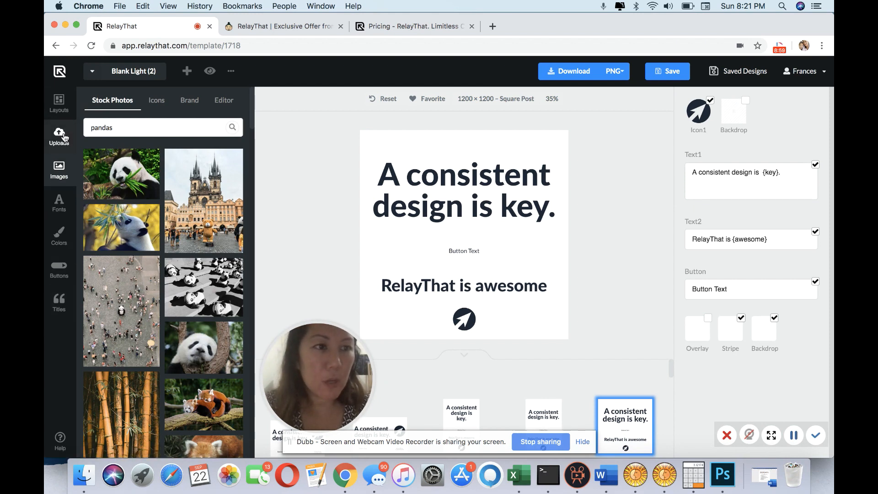
- Style the button red with radius 5 and label it 'Subscribe'
click(59, 135)
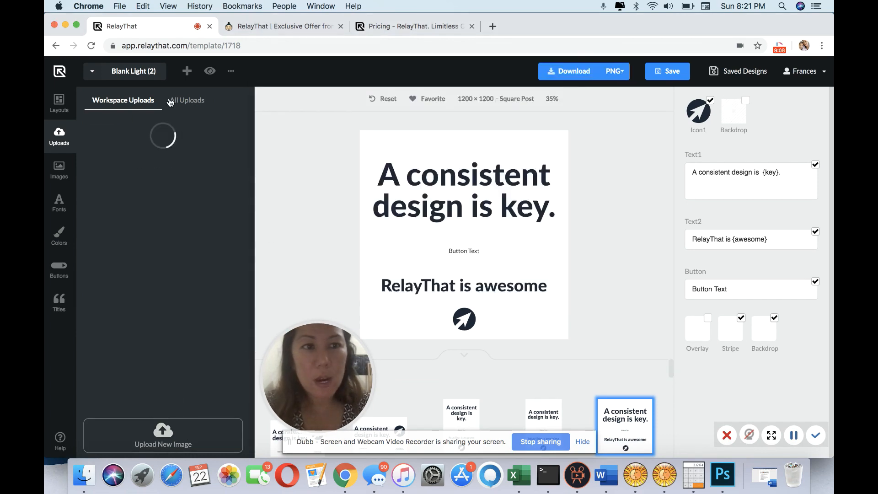
click(186, 99)
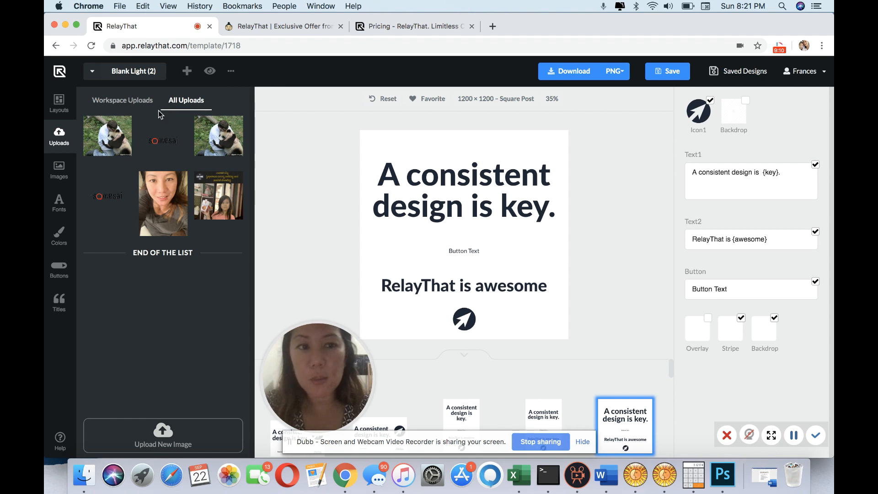
click(59, 269)
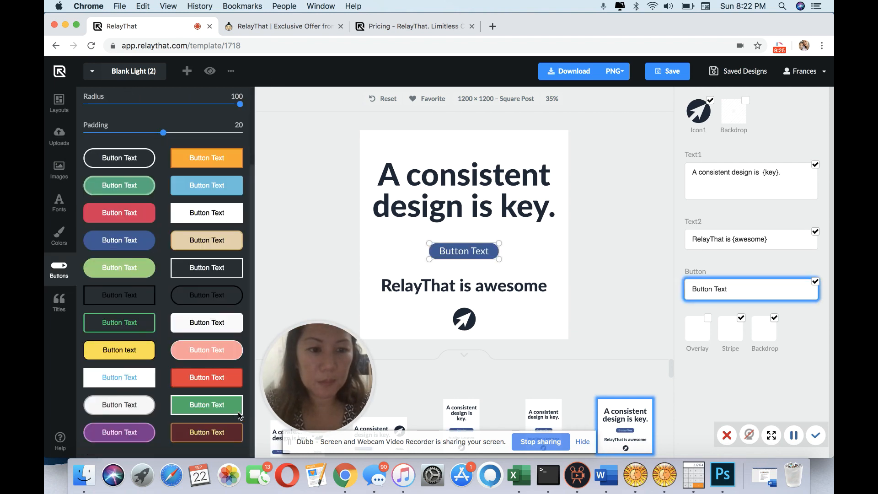
drag(239, 105, 92, 104)
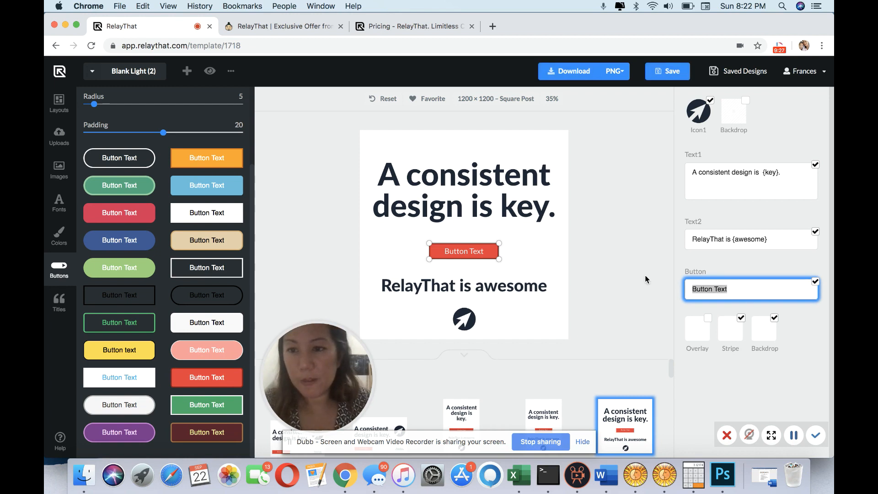
text(Subscribe)
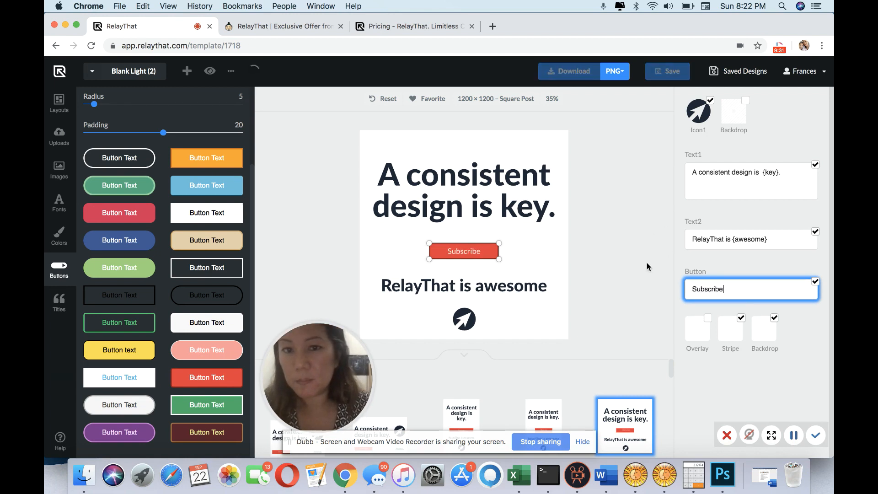
- Set Font 1 to Alex Brush and Font 2 to Abril Fatface
click(58, 203)
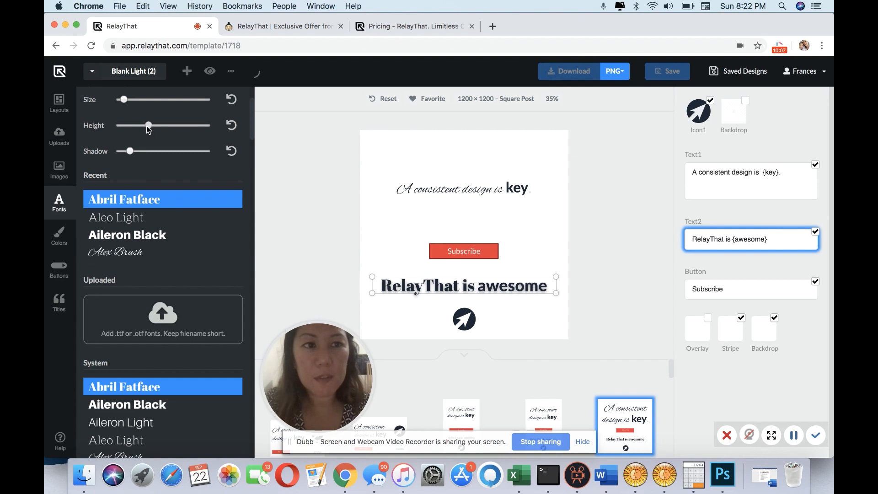
click(58, 268)
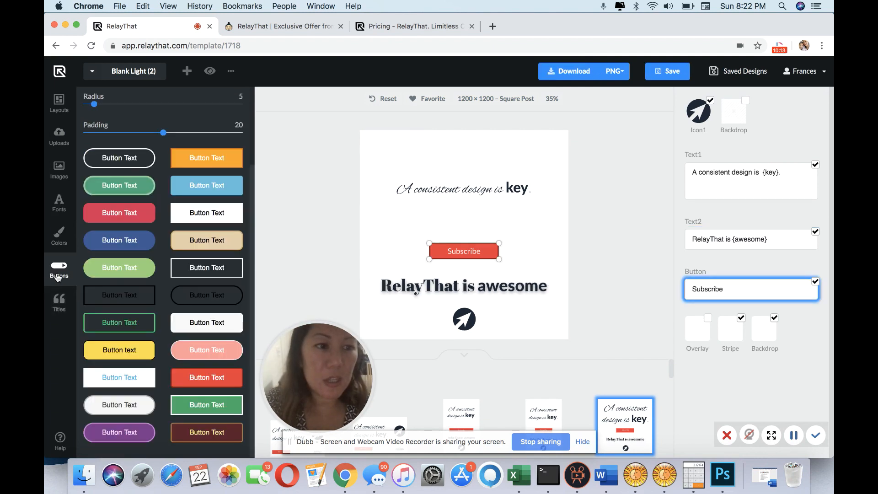
- Apply the 07 - Bronze Age colour palette and search icons for 'computer'
click(59, 235)
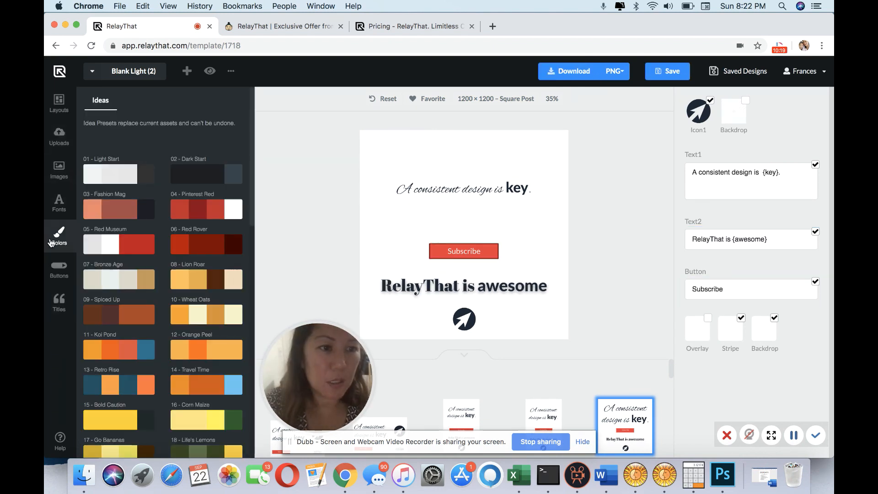
click(118, 279)
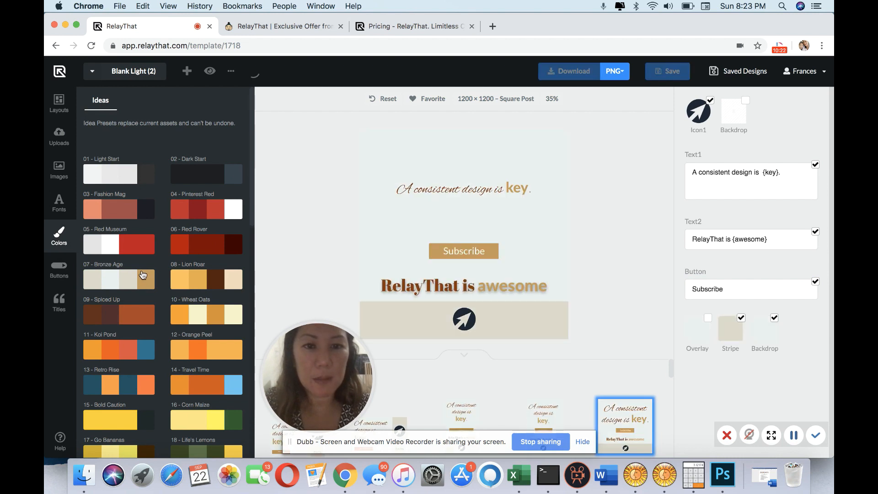
click(58, 170)
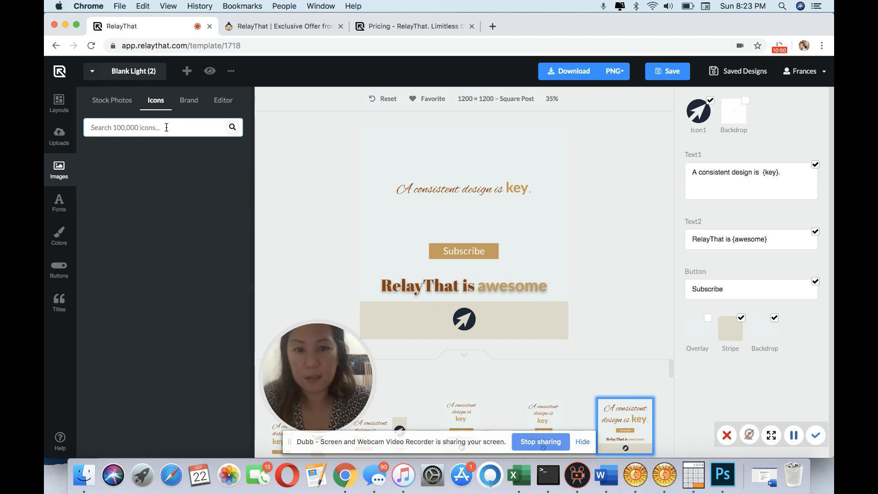
text(computer)
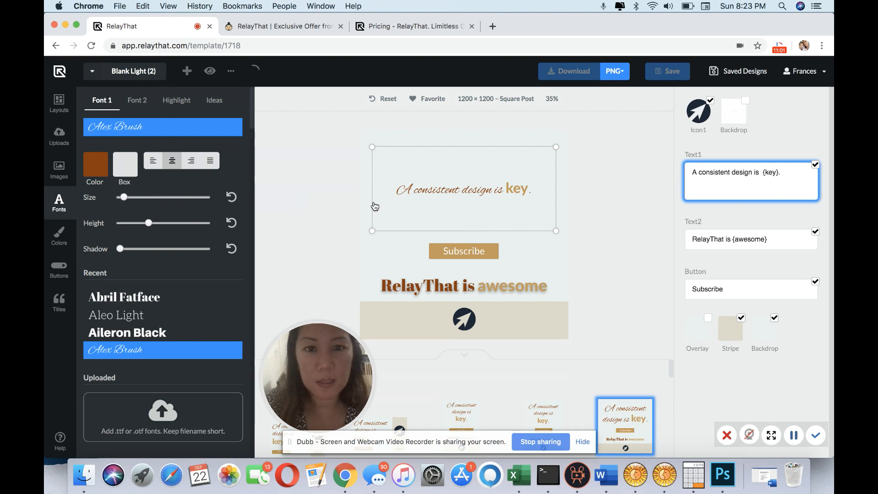
- Set the headline (Font 1) alignment to justify and colour it blue
click(209, 161)
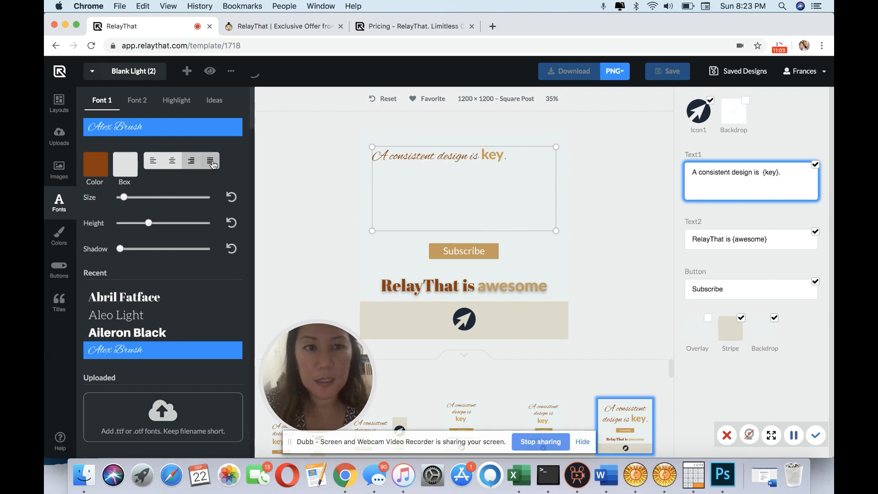
click(172, 161)
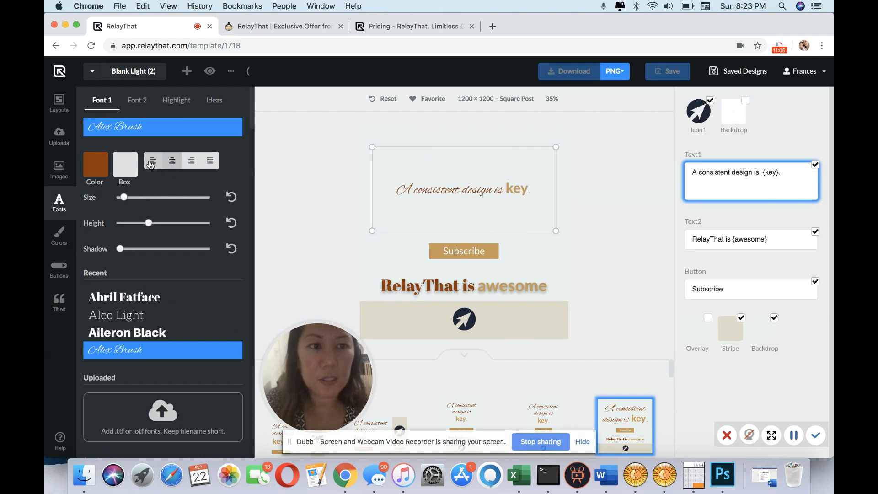
click(209, 161)
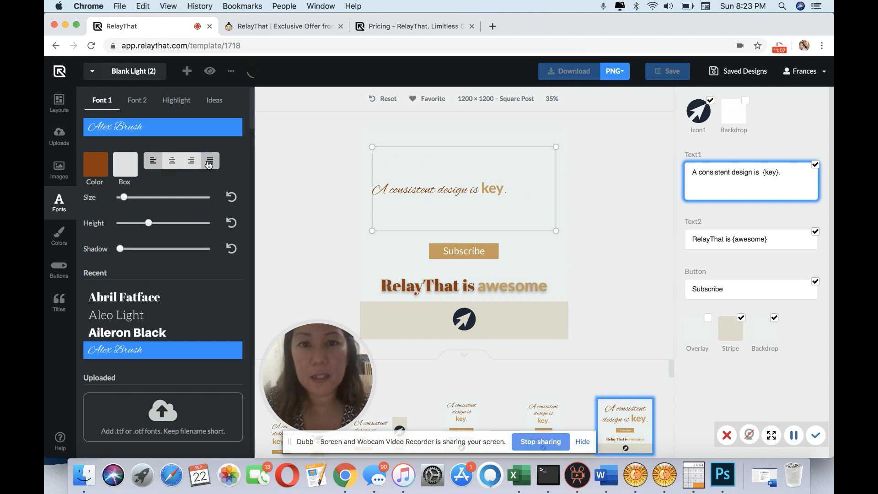
click(94, 165)
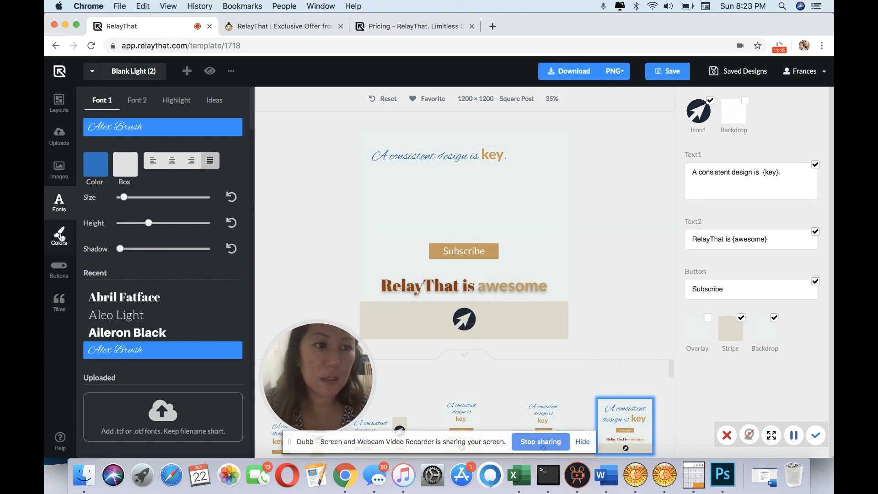
- Choose the Homestead, Helvetica Neue pairing from the font ideas
click(137, 99)
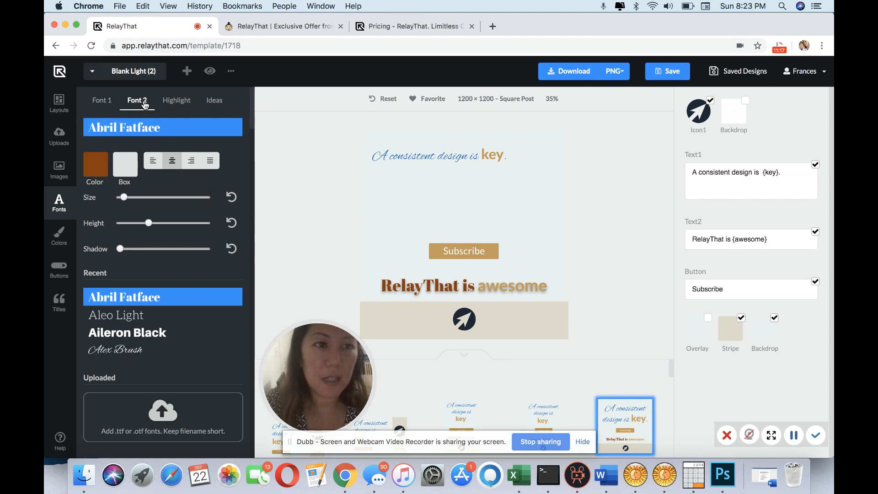
click(176, 99)
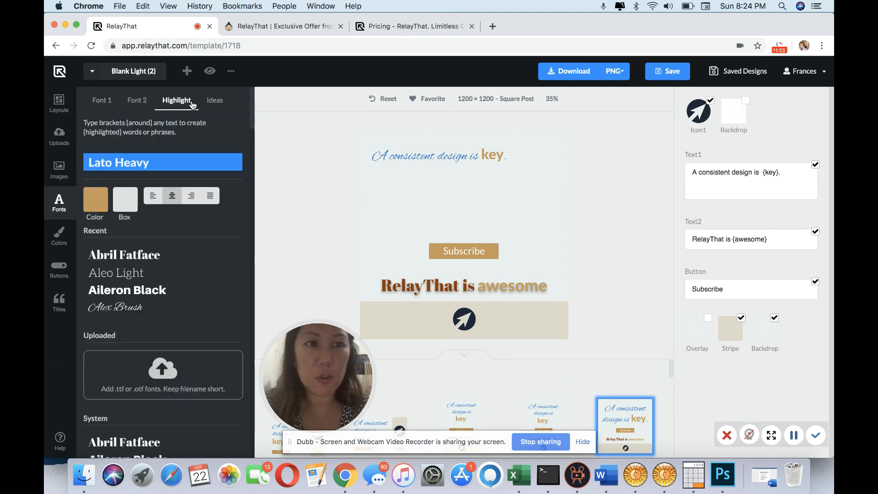
click(214, 101)
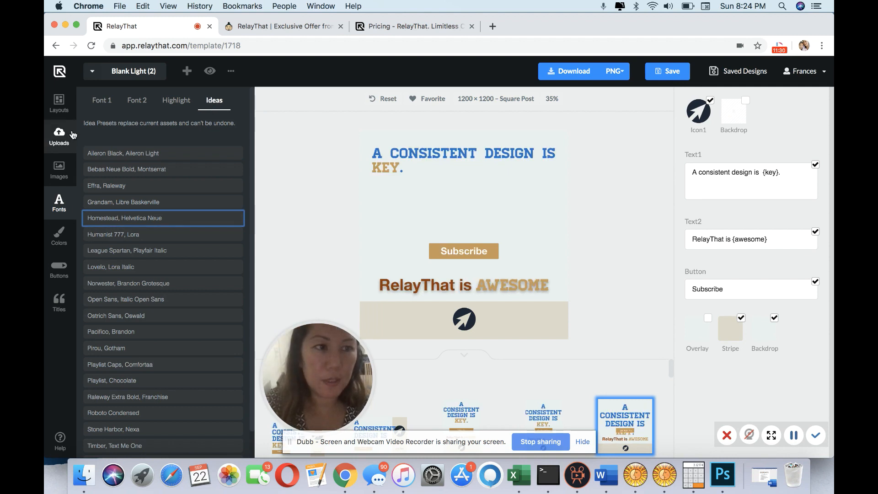
click(59, 102)
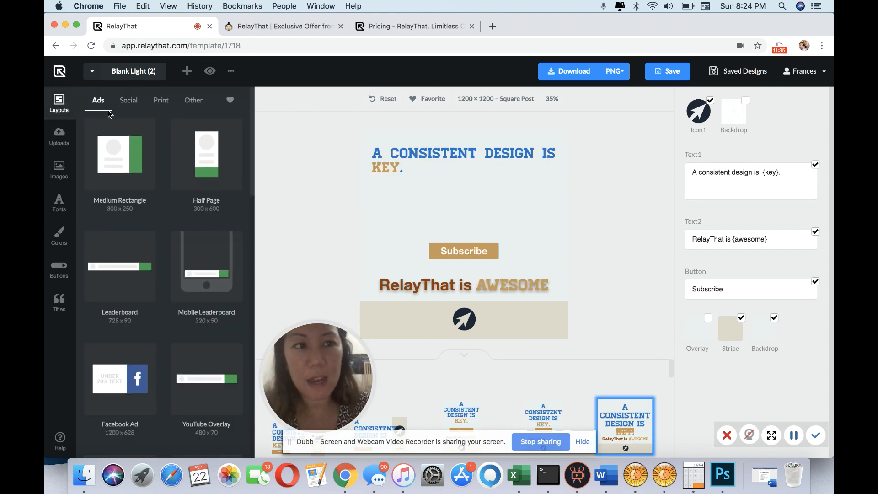
- Browse the Ad and Print layout categories, settling on Social sizes
click(129, 99)
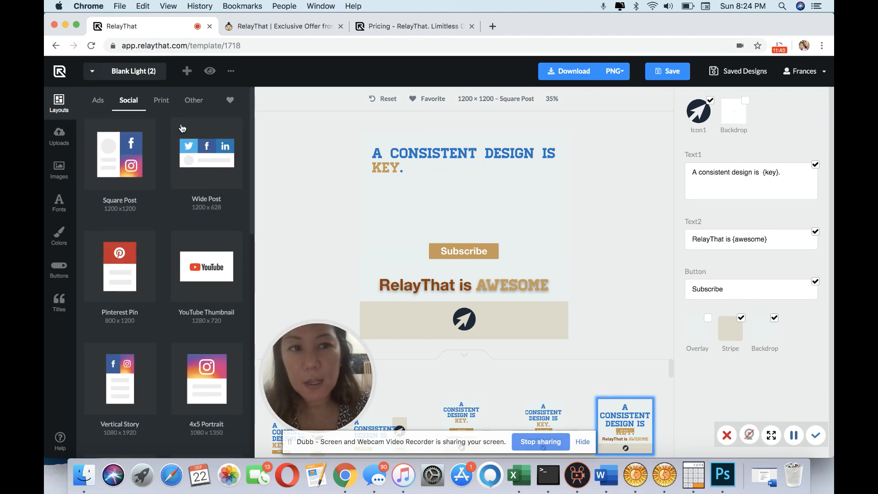
click(161, 100)
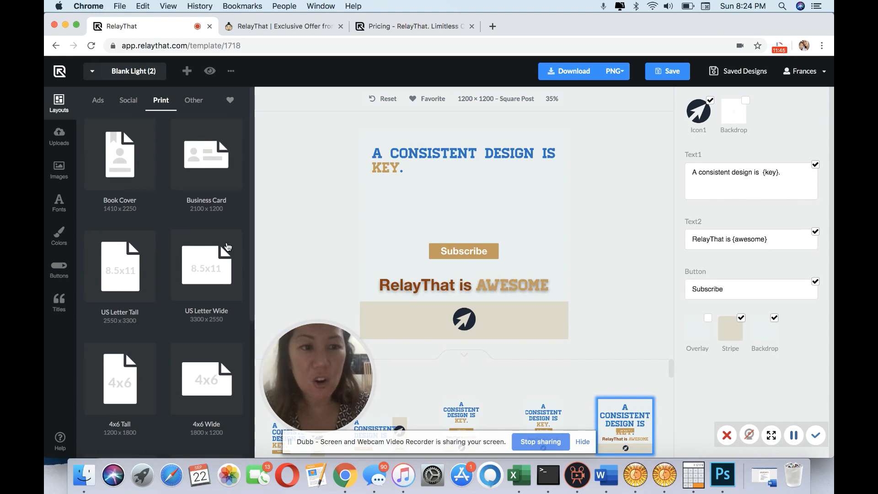
mouse_move(168, 291)
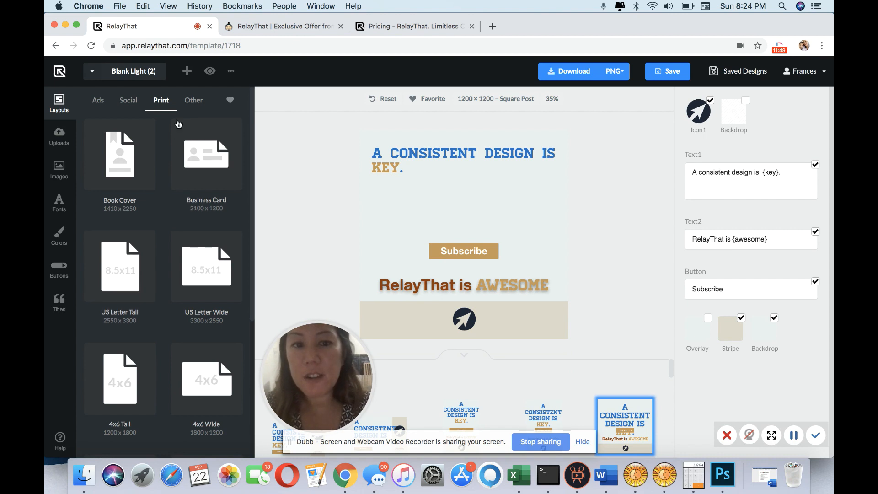
click(128, 100)
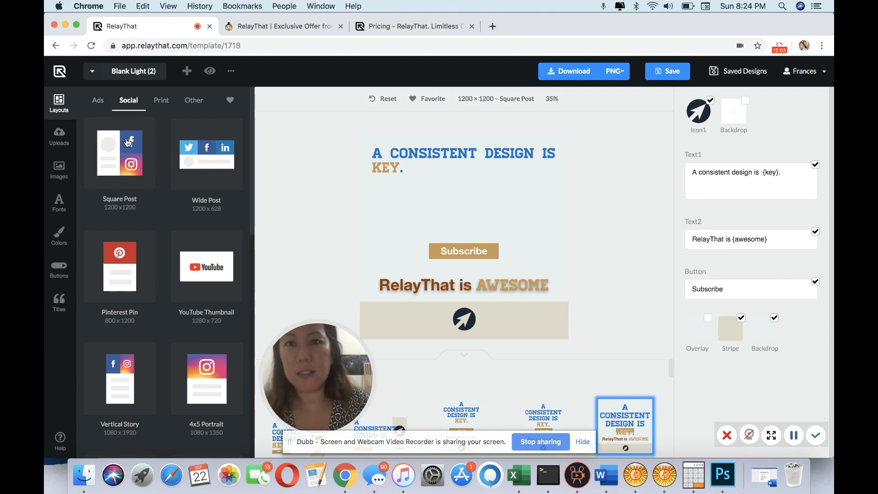
mouse_move(132, 174)
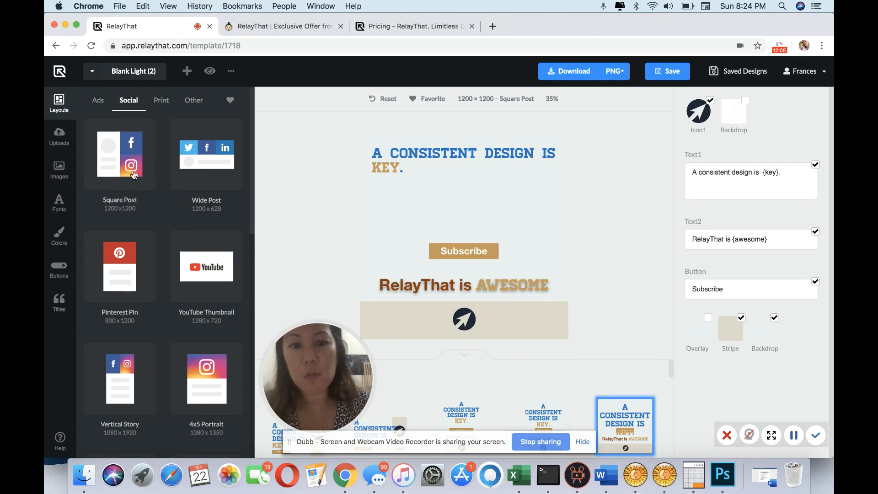
- Switch to a Square Post with panda stock photos and a red Subscribe button
click(119, 153)
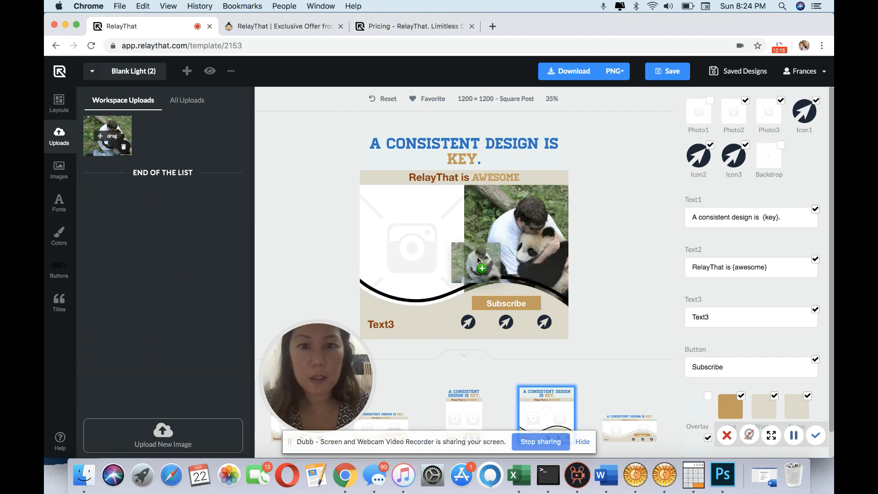
click(58, 170)
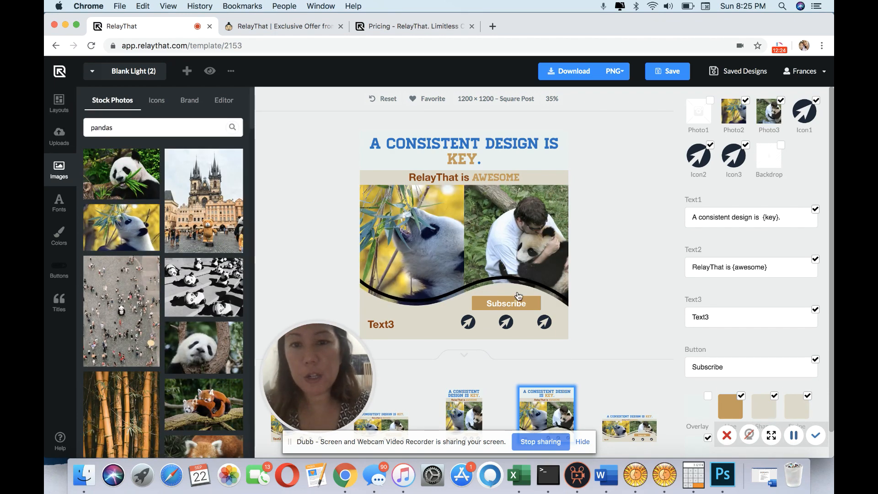
click(505, 303)
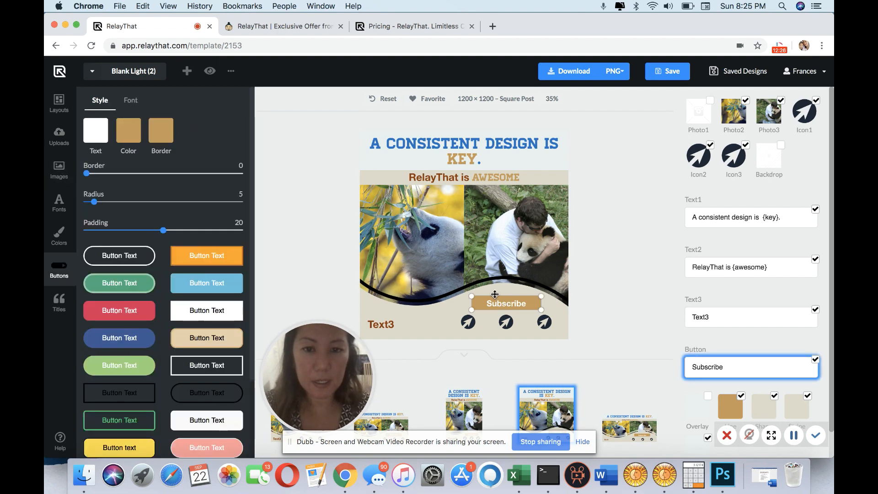
scroll(down, 3)
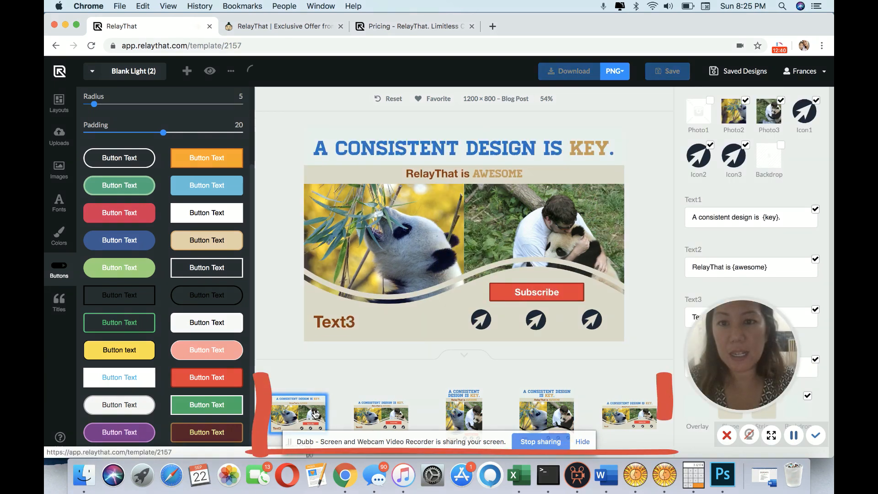
click(297, 414)
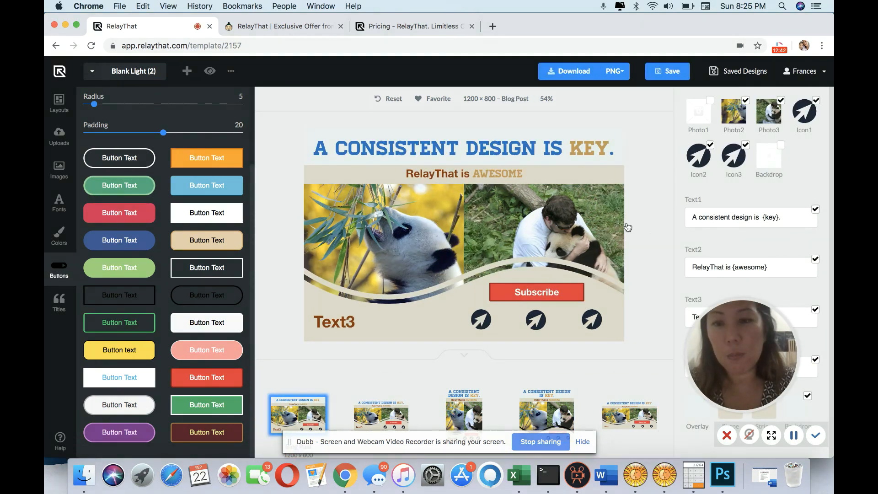
click(546, 414)
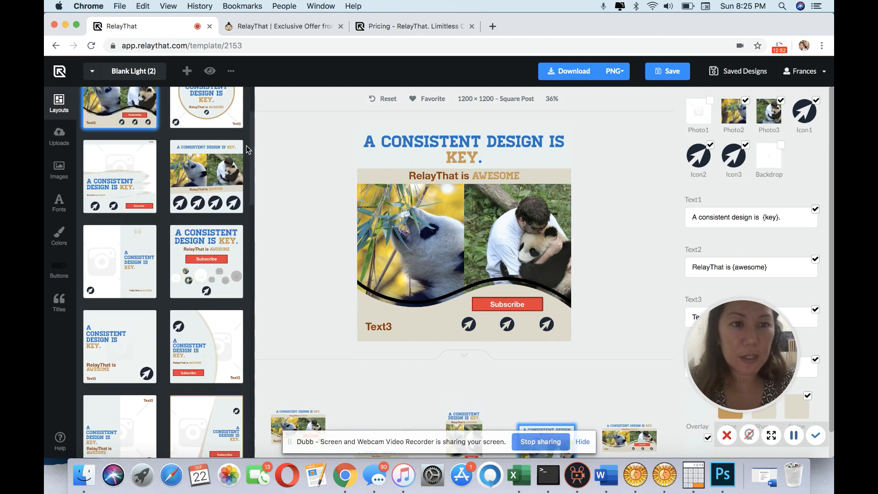
- Apply the layout with two full-height panda photos beneath the two-line headline
scroll(down, 3)
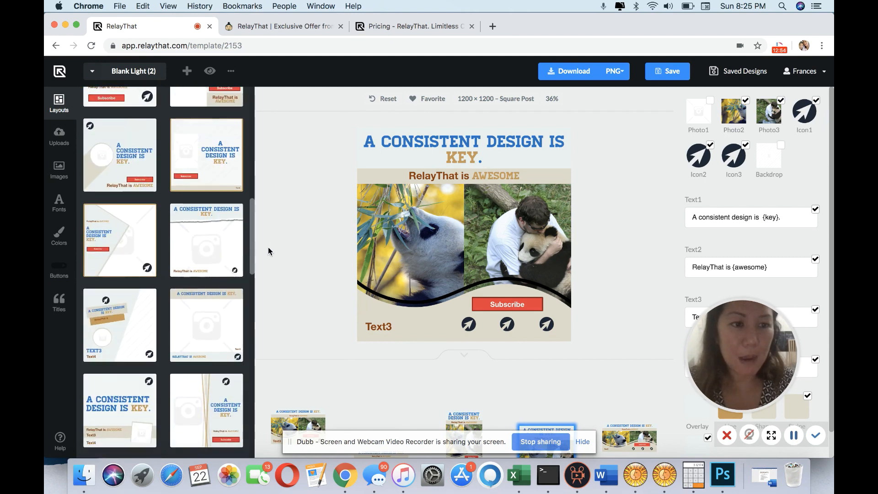
scroll(down, 3)
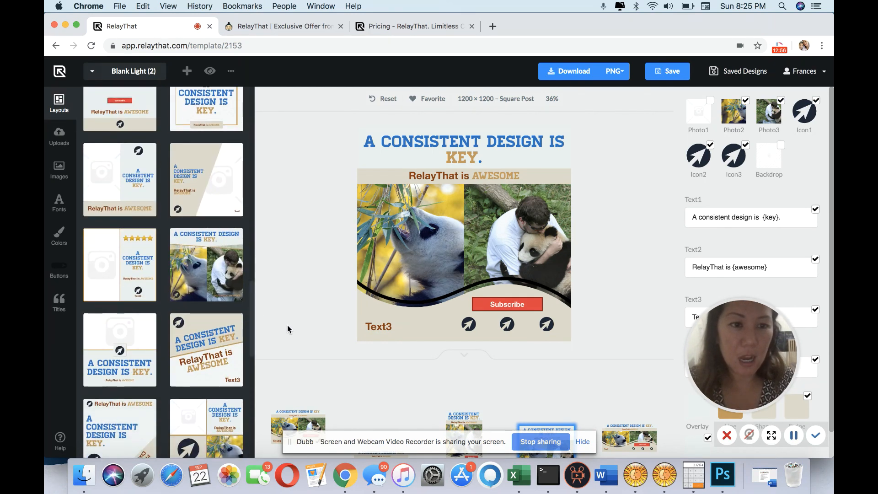
click(205, 263)
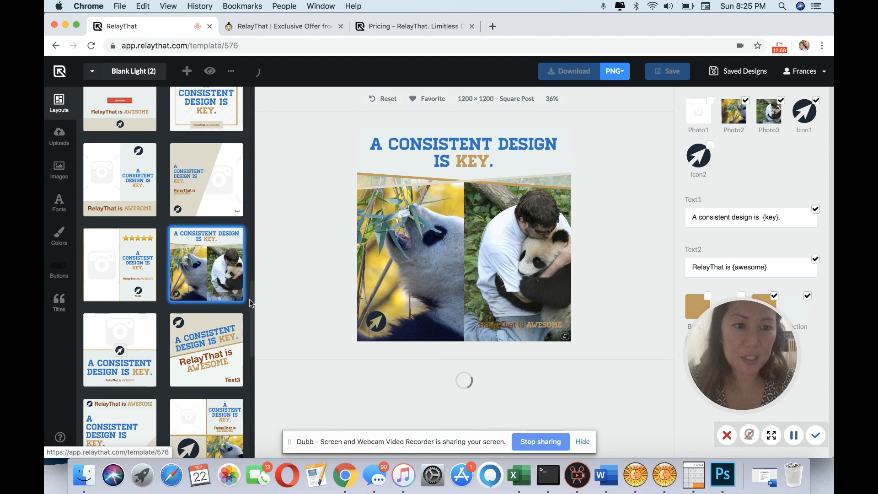
scroll(down, 3)
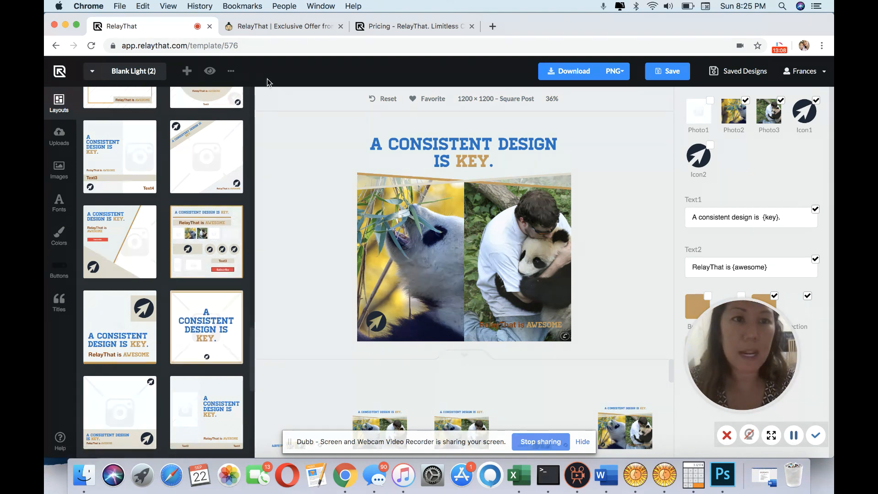
scroll(down, 3)
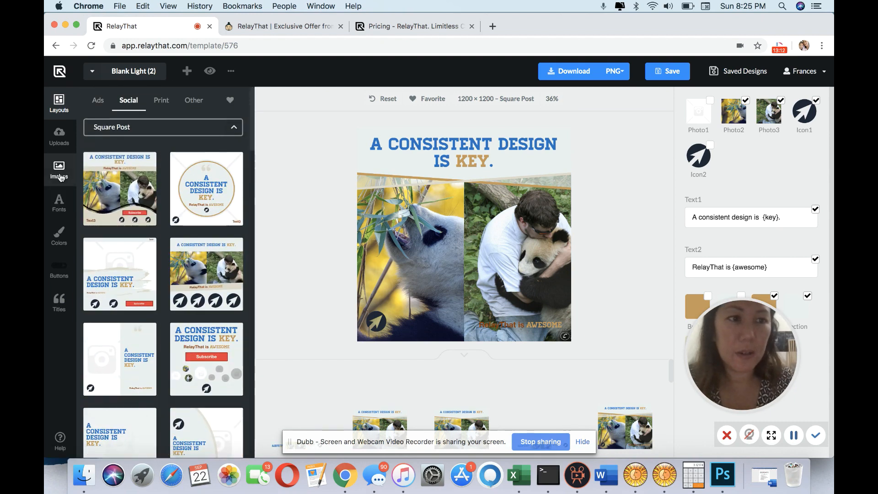
- Place the Prague street photo into the design and begin duplicating the workspace
click(58, 170)
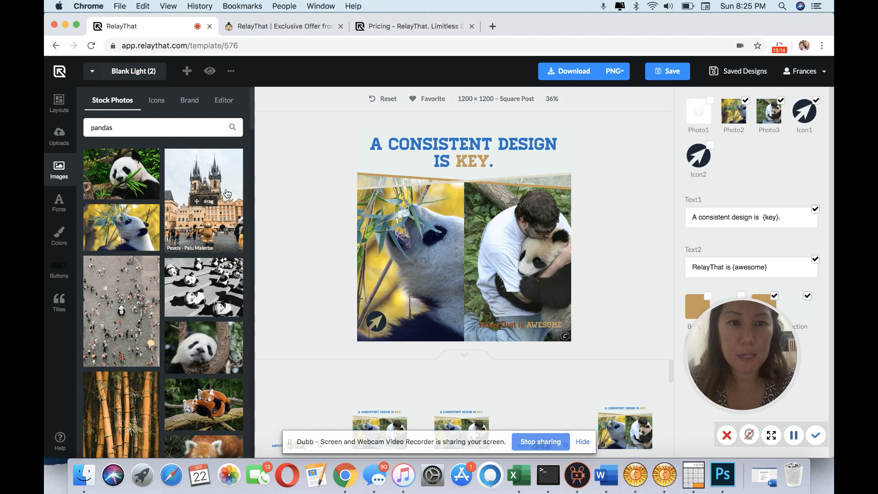
drag(203, 202, 410, 258)
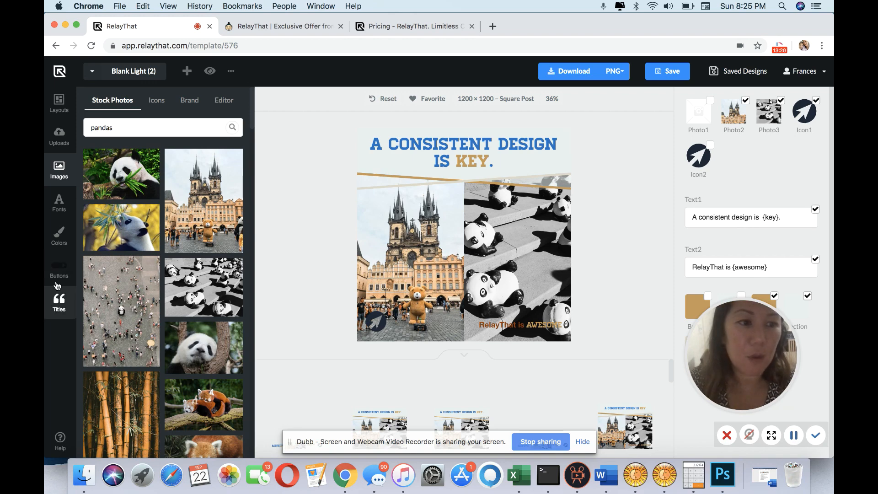
click(231, 71)
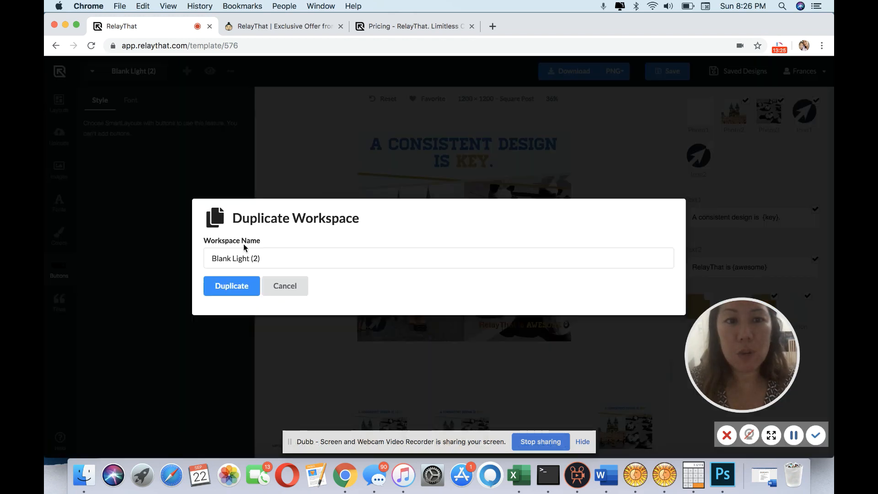
- Name the copy 'panda2' and start Magic Import from the workspace menu
text(panda2)
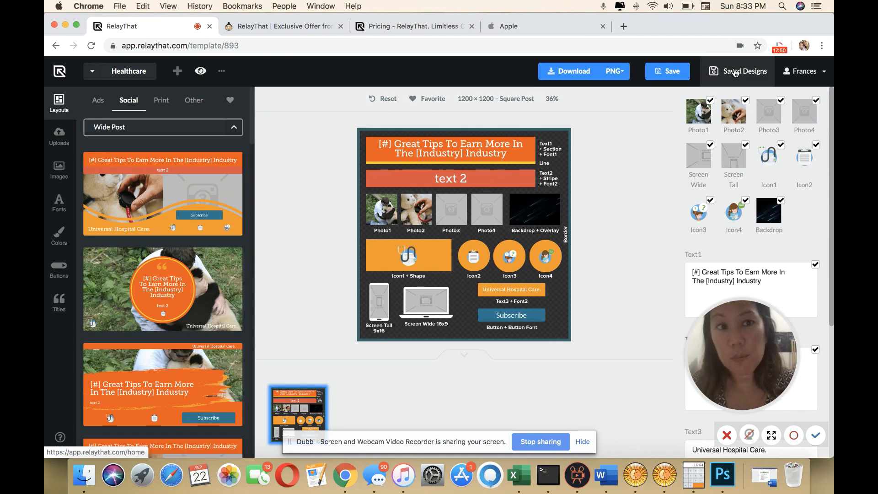
click(221, 70)
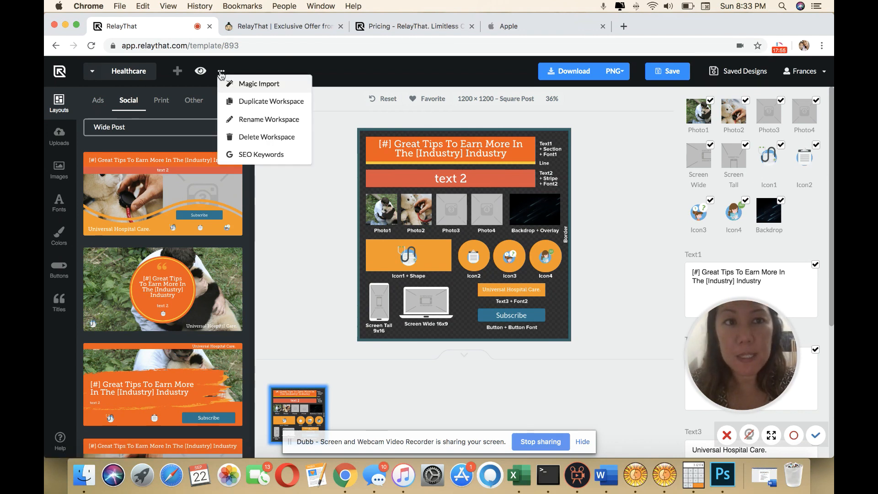
click(259, 83)
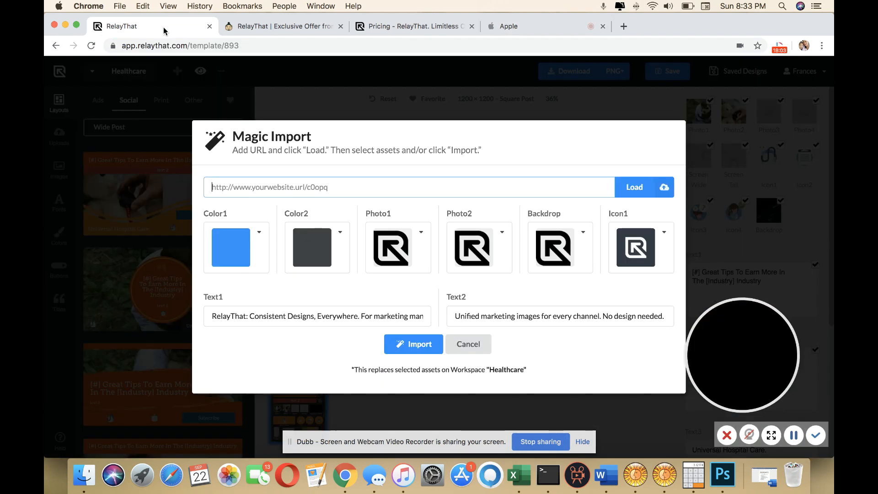
text(https://www.apple.com/)
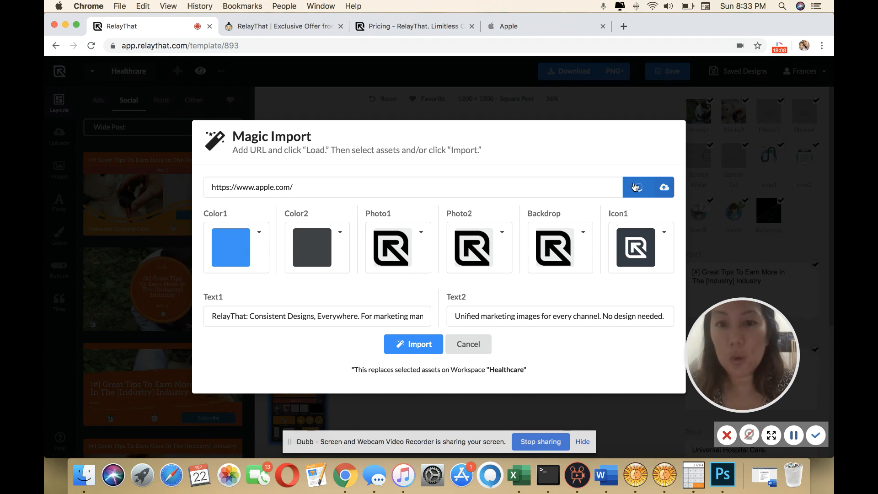
click(644, 186)
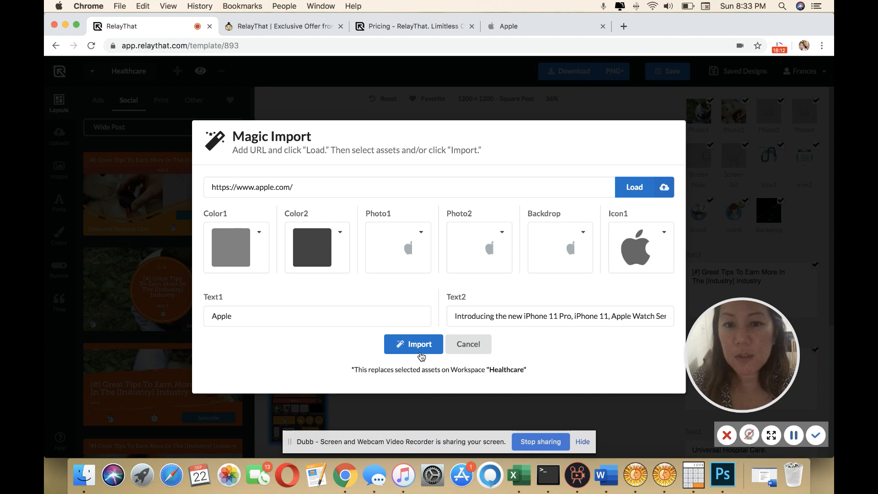
click(413, 344)
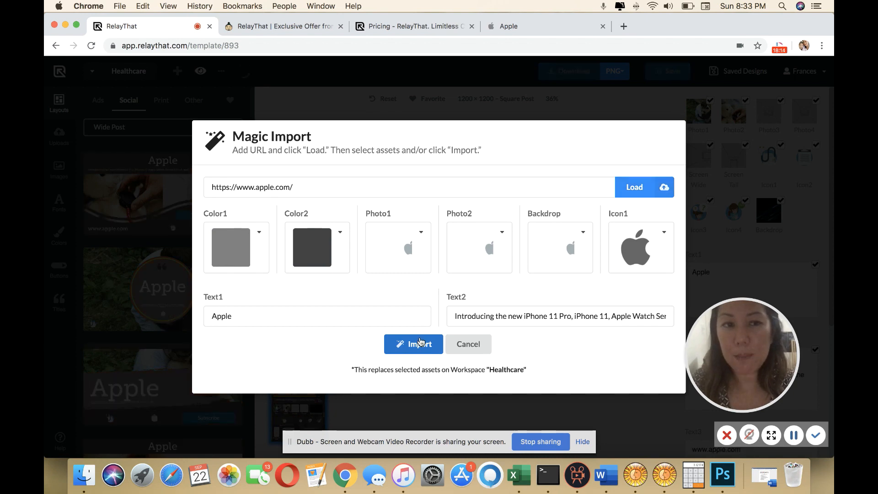
click(414, 344)
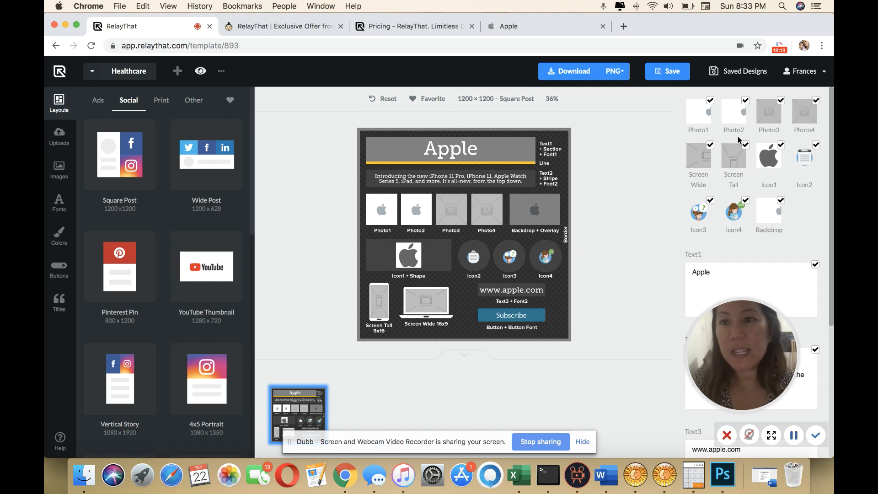
- Enlarge the question-mark icon on the Apple-branded design
click(768, 155)
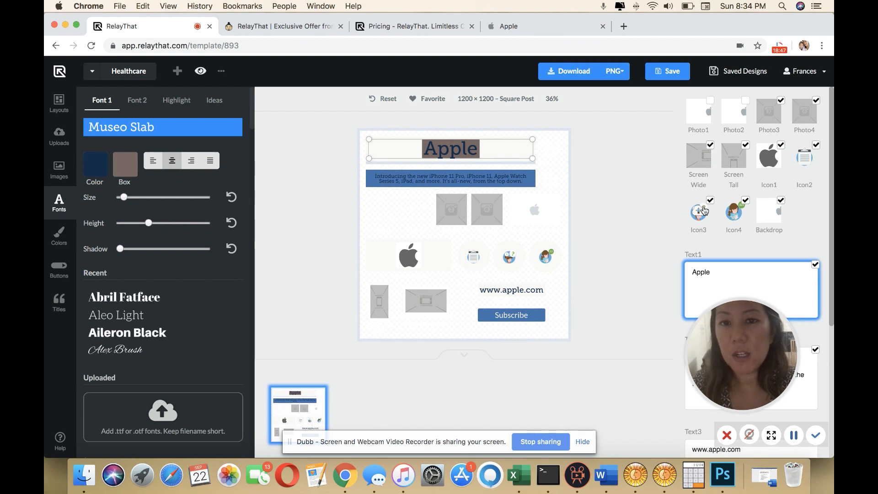
click(698, 210)
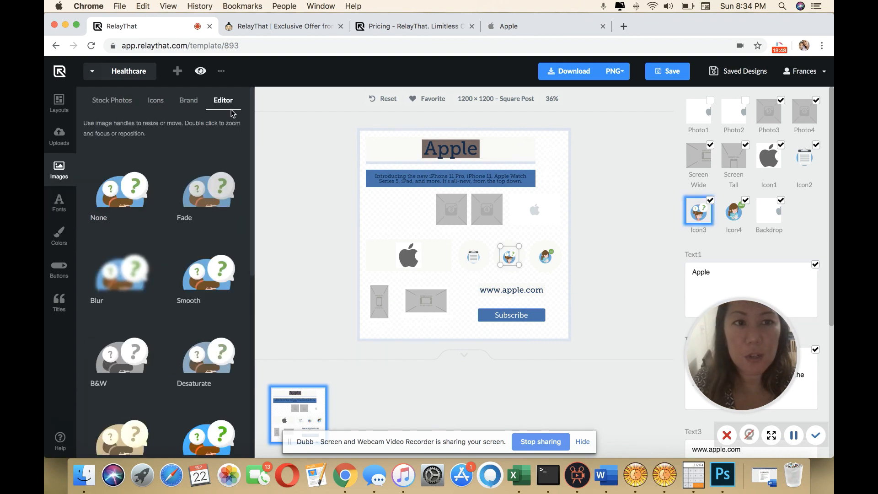
drag(509, 256, 397, 211)
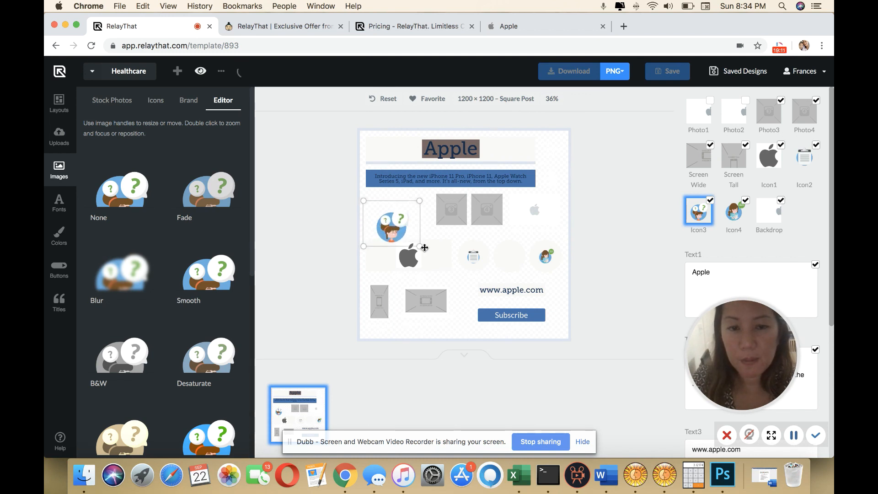
click(732, 211)
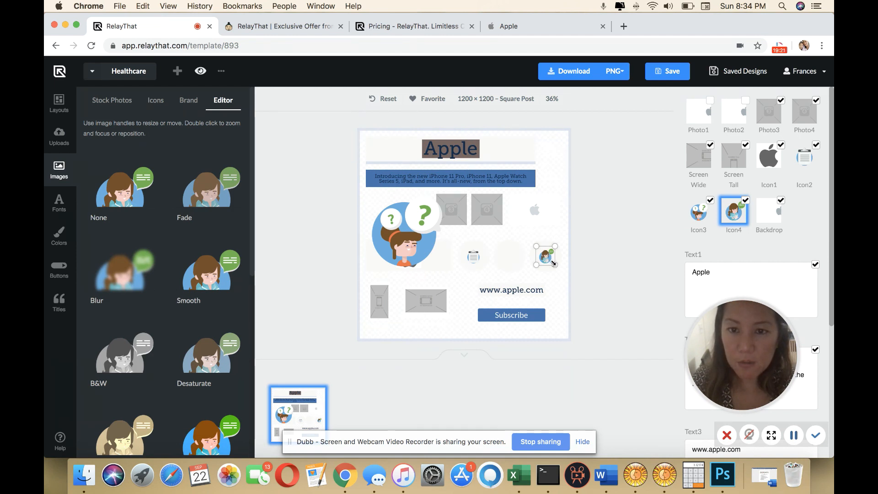
- Apply the Fade and B&W filters to the icon and bring up Business Card layouts
click(698, 156)
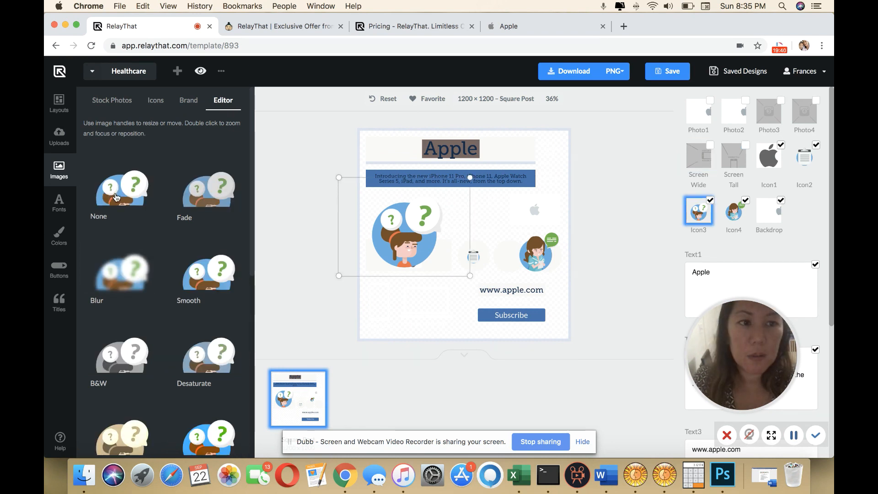
click(205, 189)
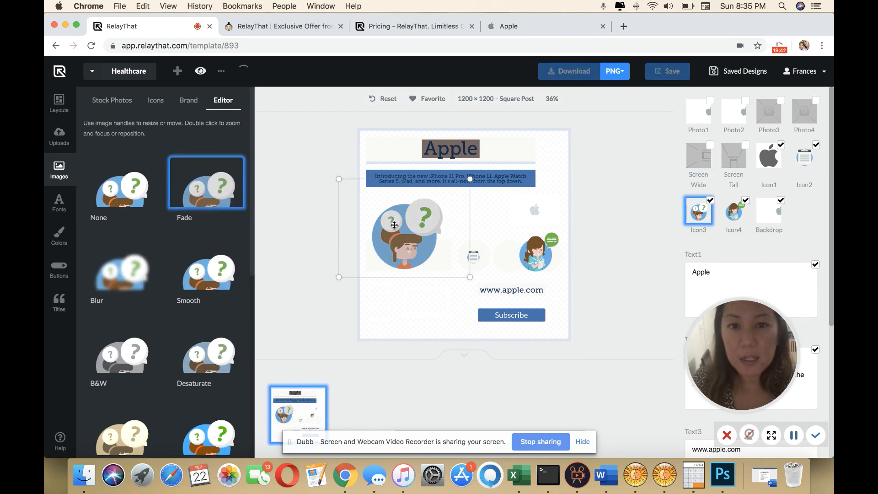
click(119, 347)
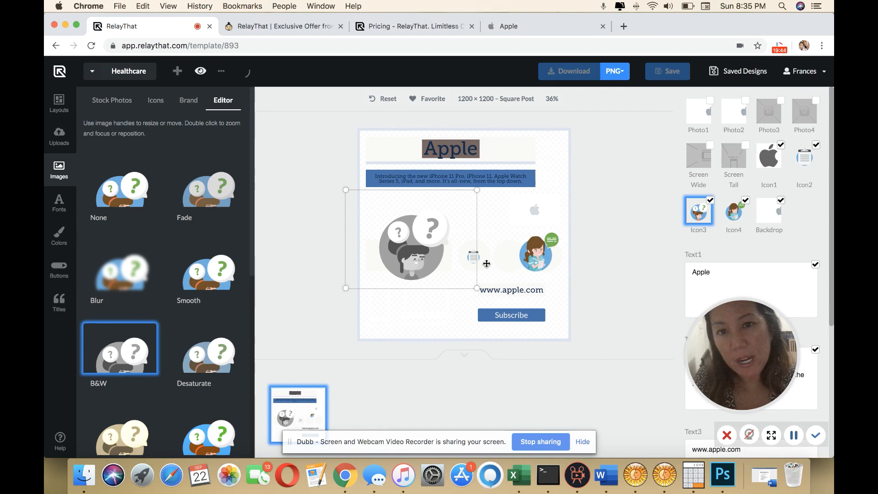
click(450, 148)
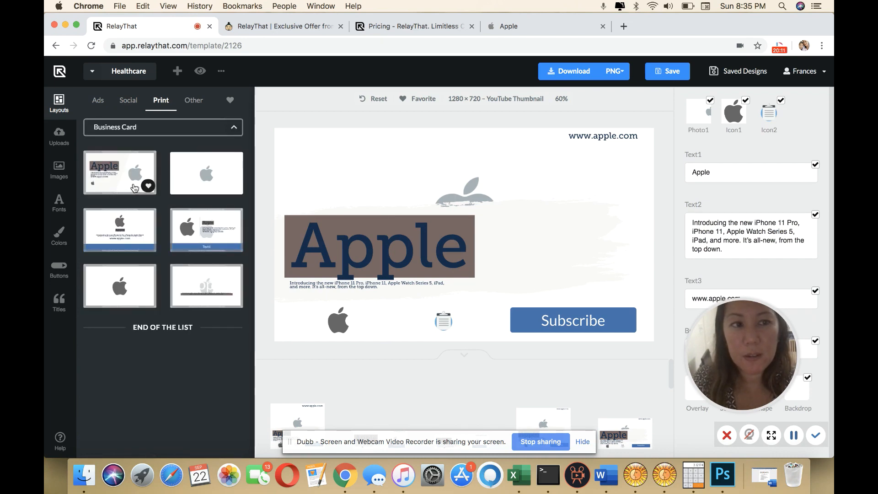
- Use the first Business Card layout with a brown colour preset and the panda photo as logo
click(205, 229)
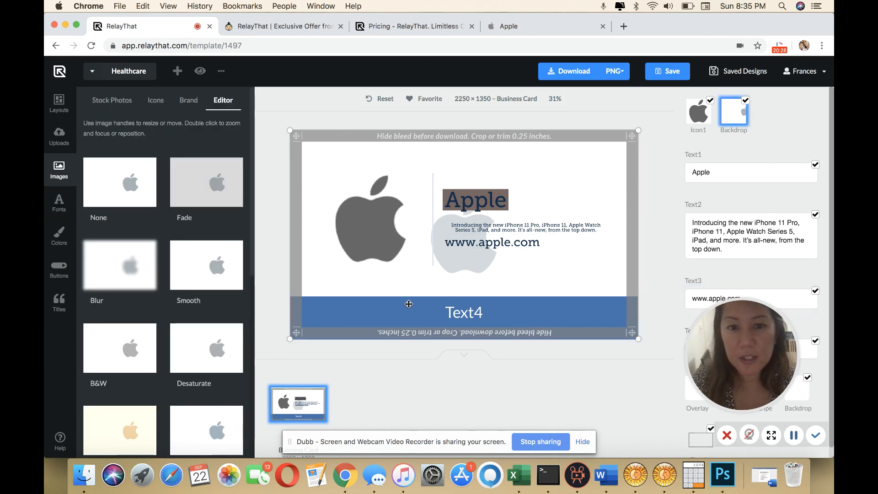
click(59, 235)
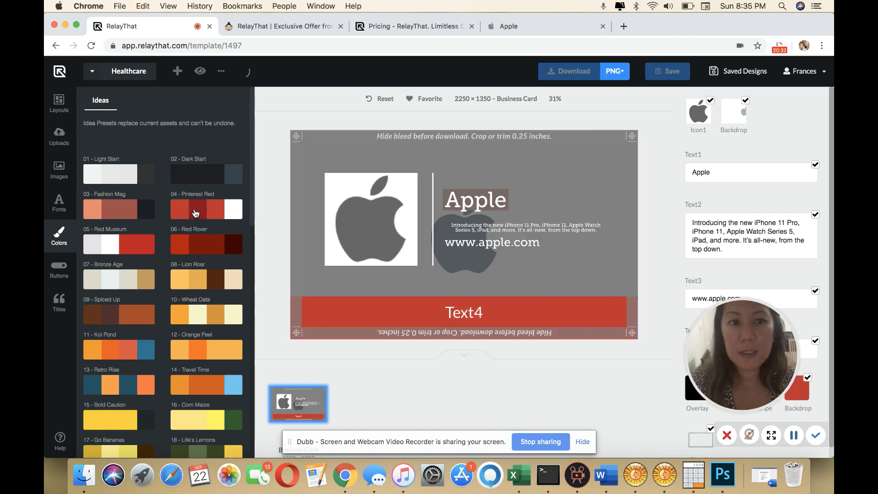
click(59, 167)
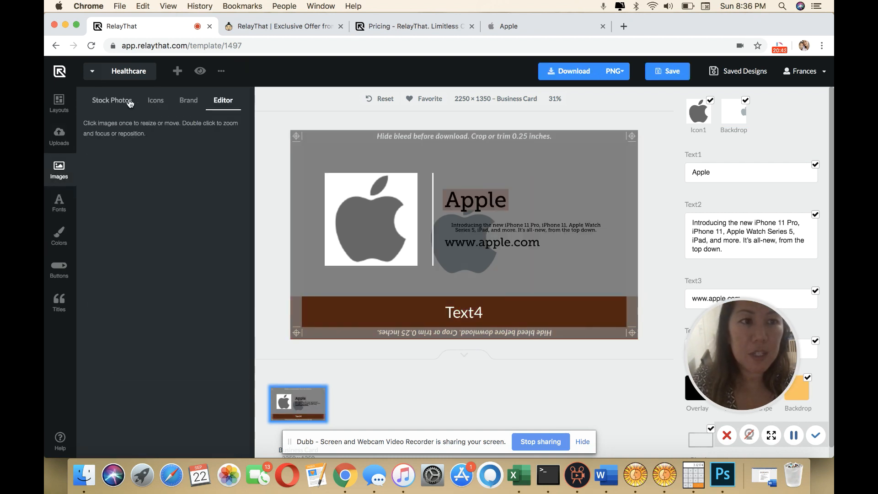
click(59, 135)
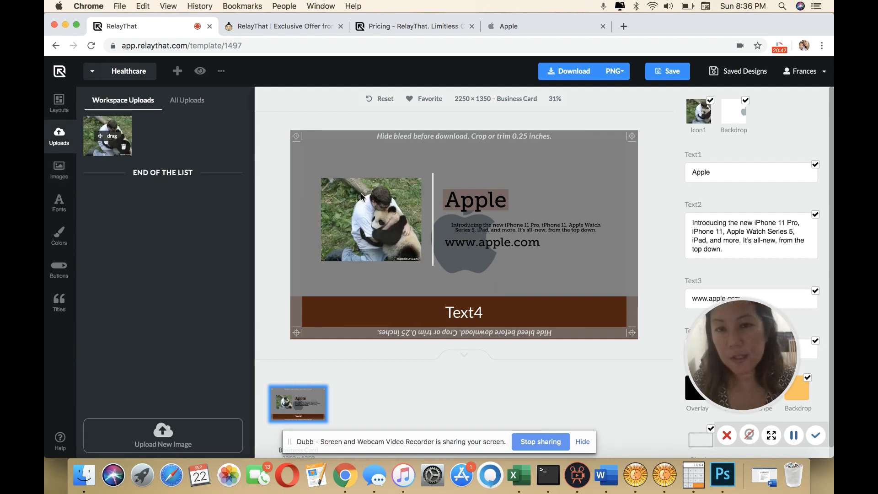
click(474, 200)
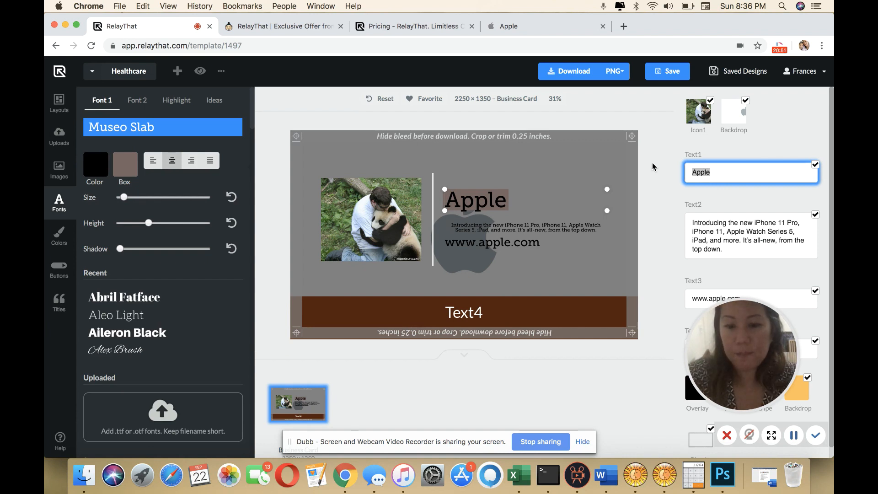
- Set the card headline to 'I love pandas' and select the card's backdrop
text(I love pandas)
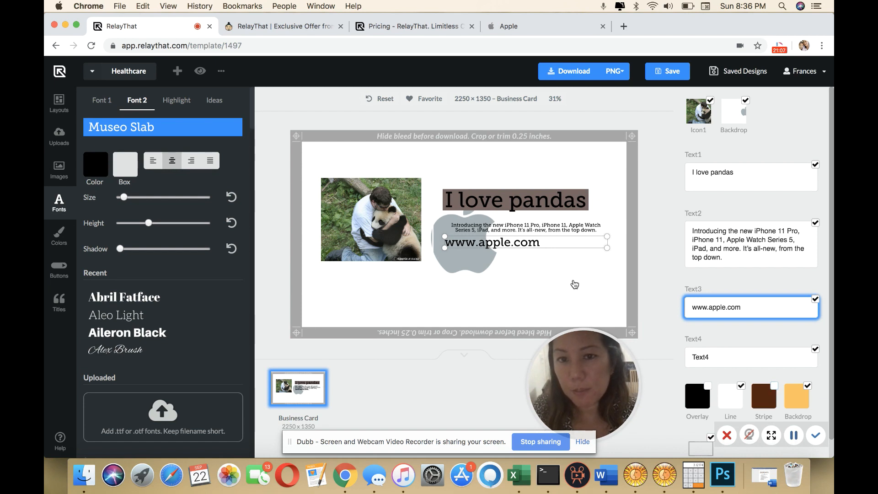
click(733, 109)
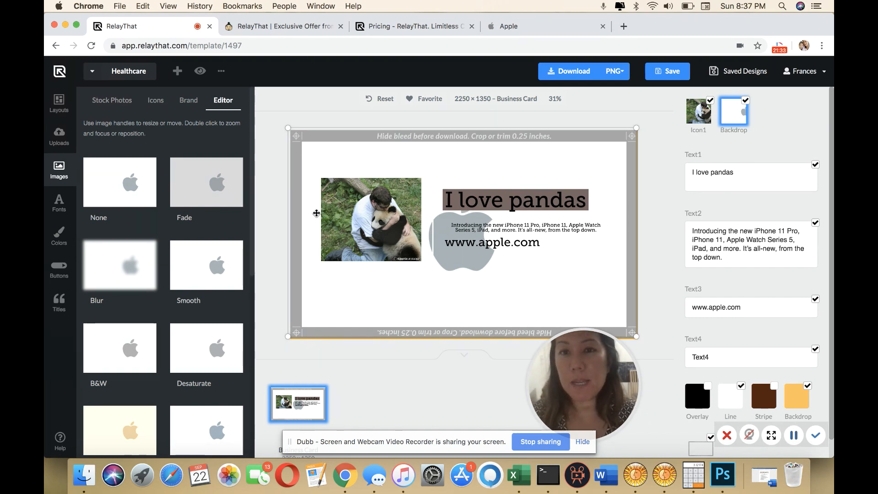
mouse_move(59, 232)
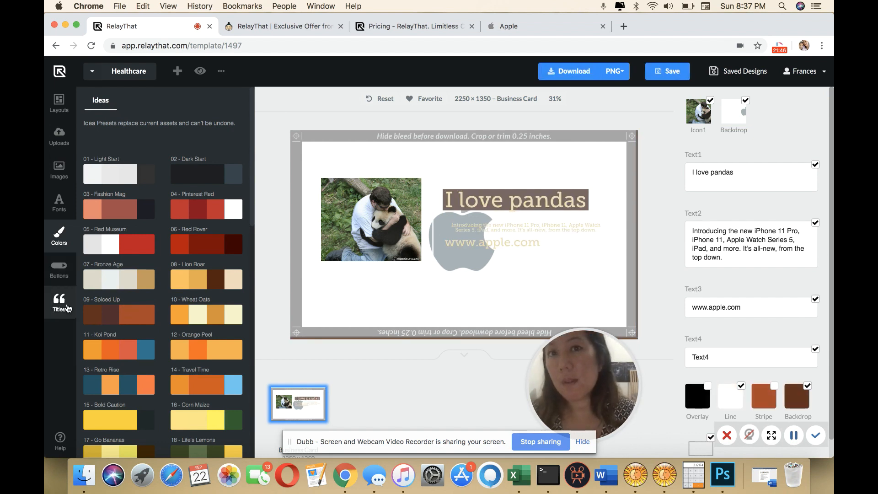
mouse_move(60, 303)
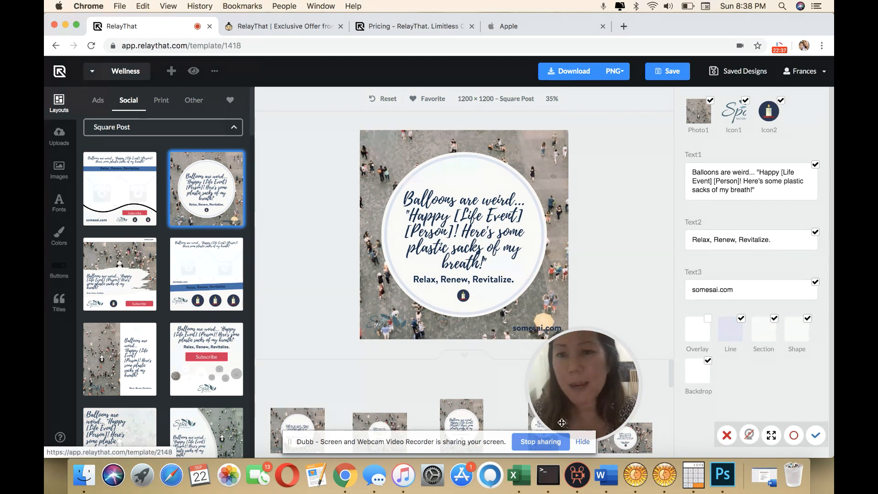
mouse_move(642, 430)
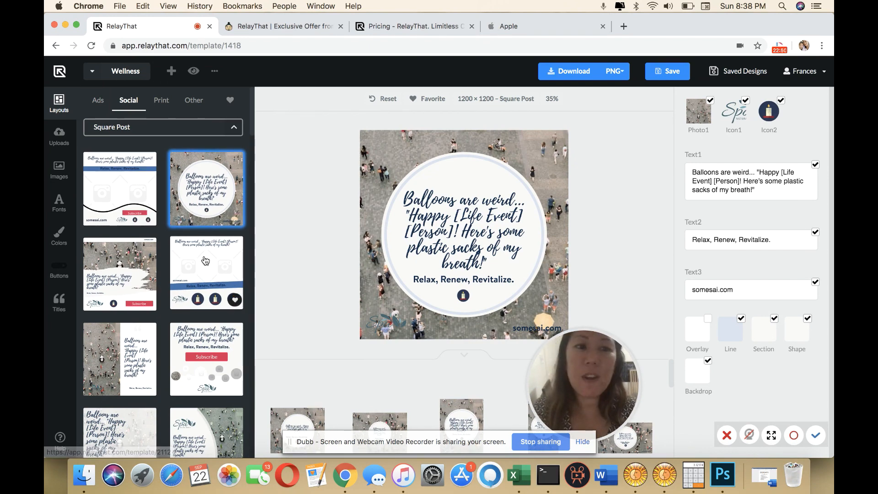
- Browse the crowd-photo square post, then the Print, Ads and Other sizes including wide banners
click(119, 273)
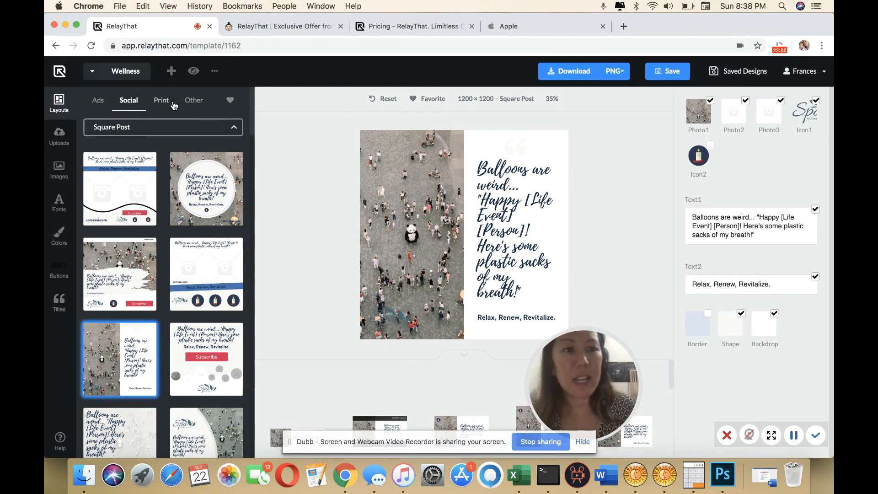
click(161, 101)
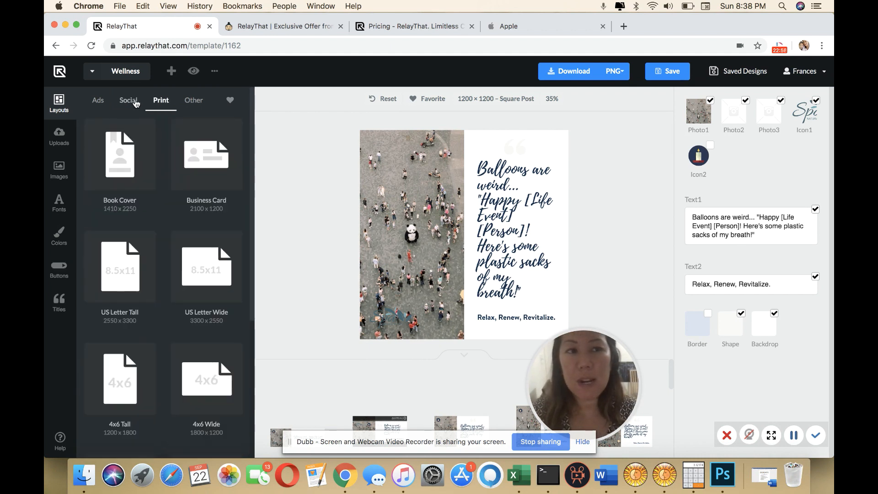
click(98, 100)
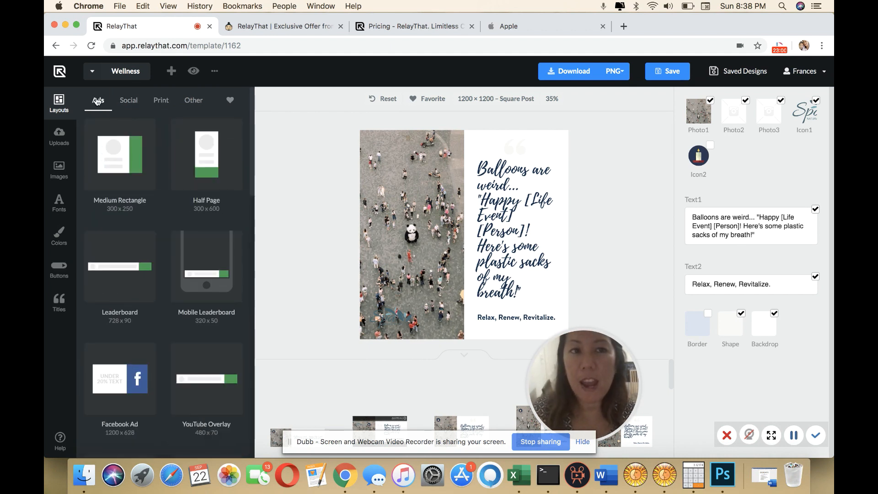
click(193, 101)
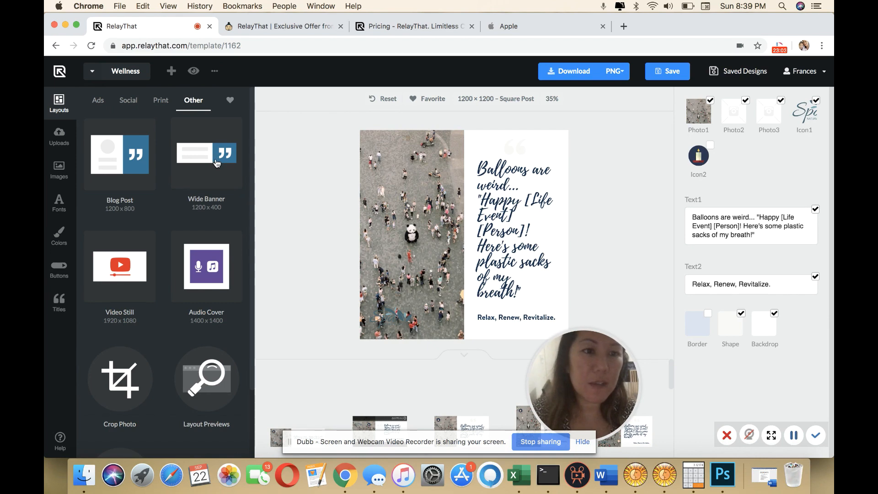
click(206, 157)
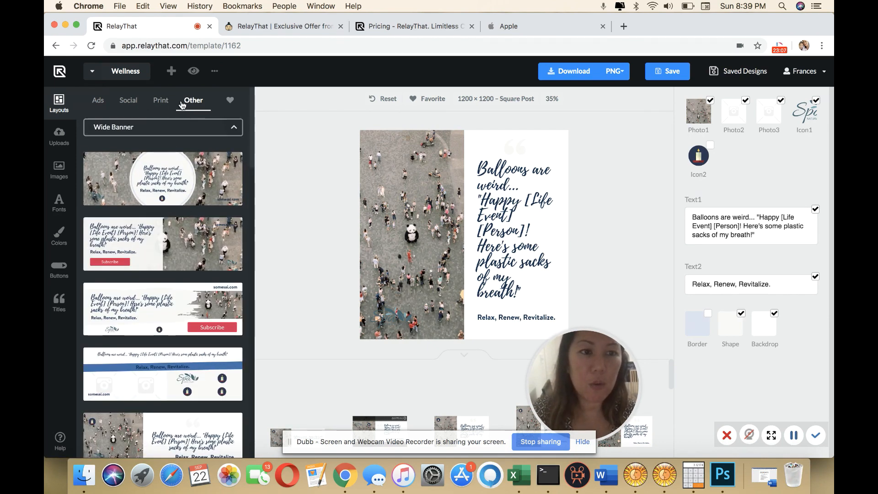
- Return to Print business card designs, then switch to the AppSumo pricing page
click(161, 101)
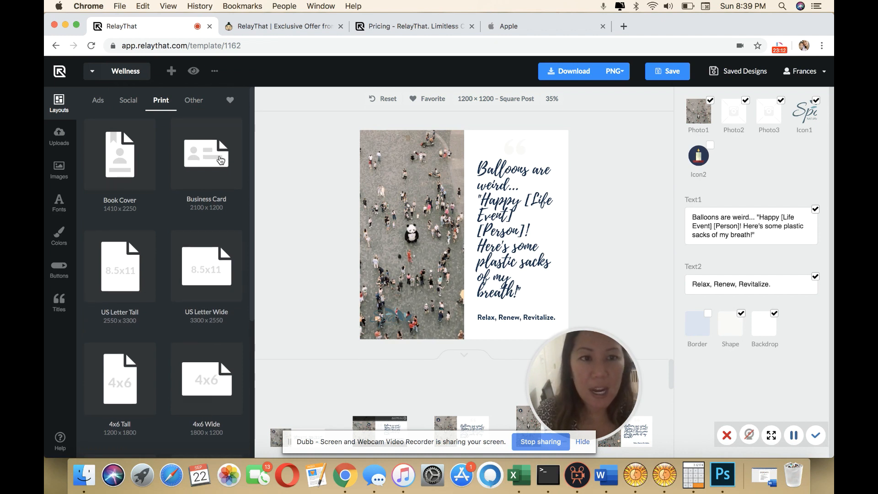
click(230, 101)
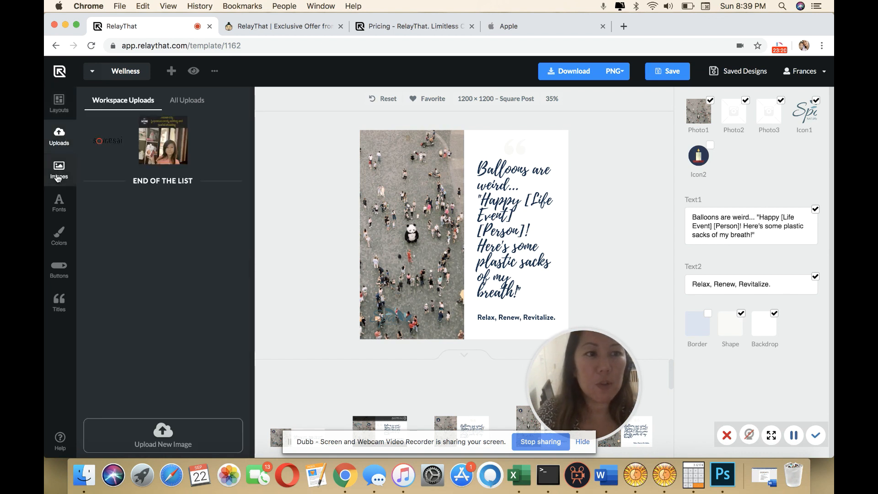
click(59, 203)
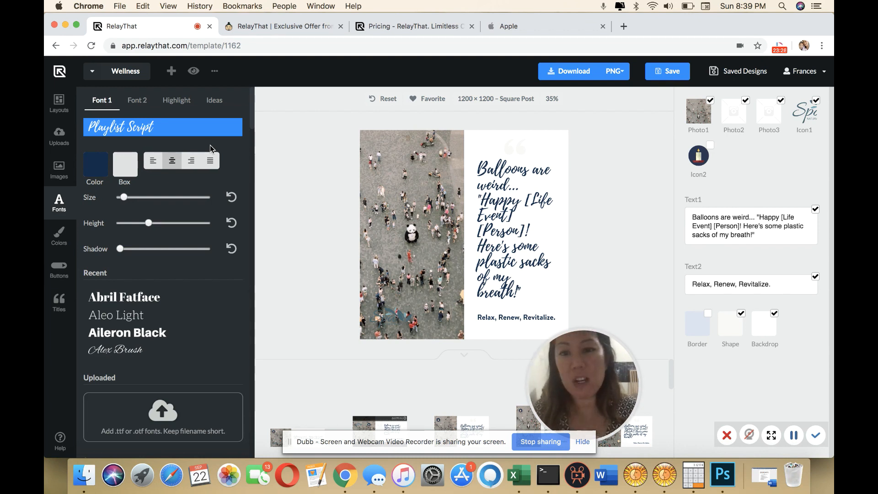
click(264, 26)
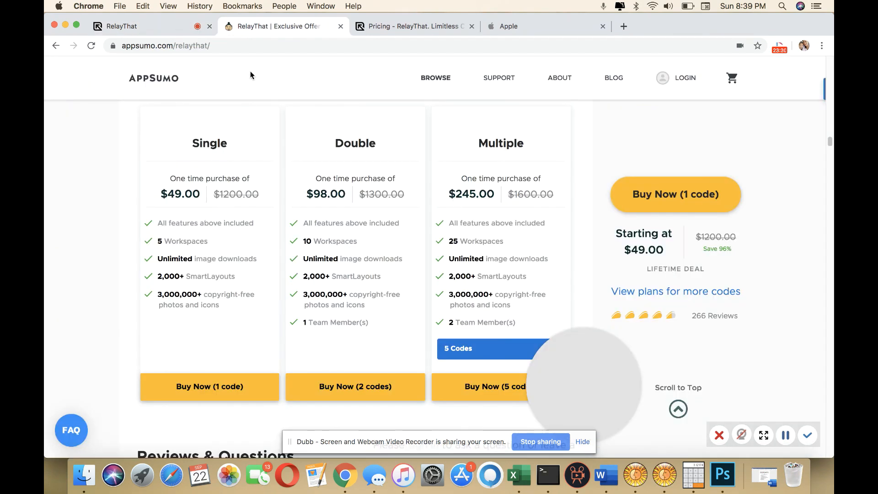